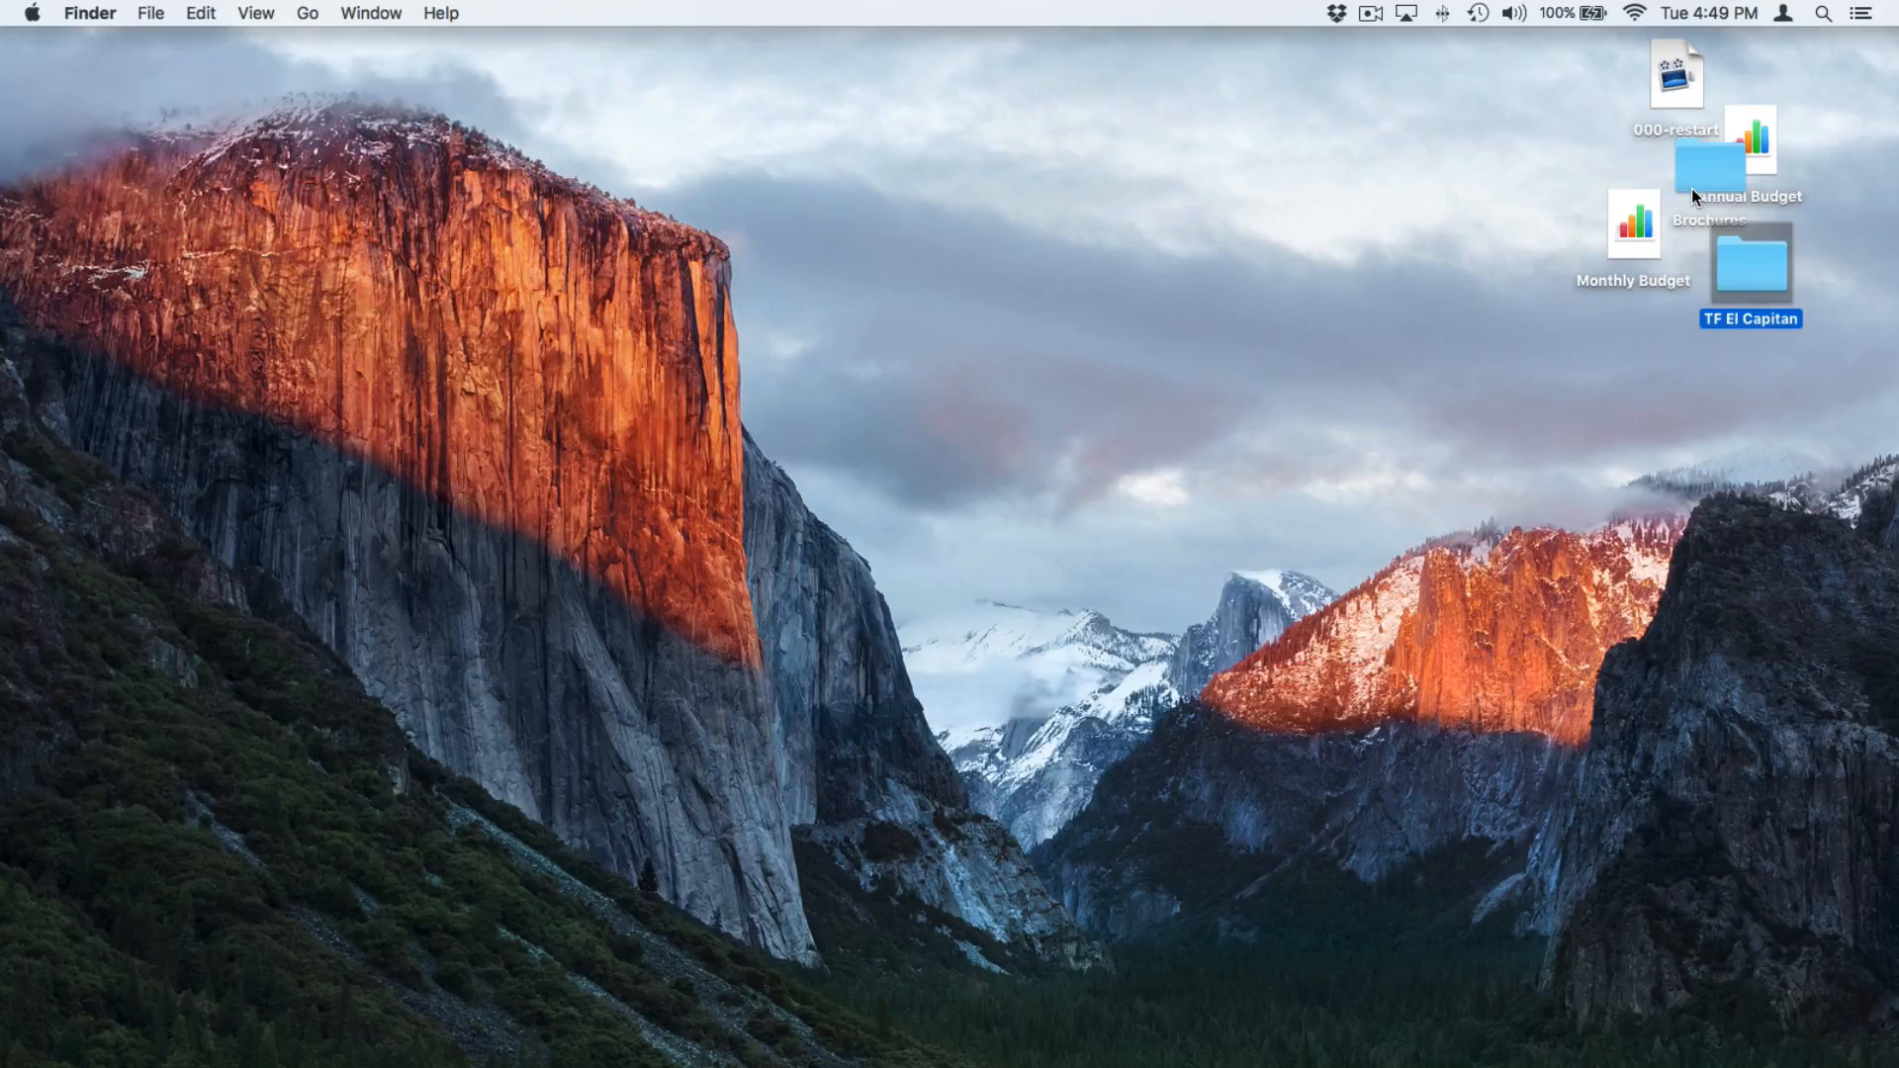
pyautogui.moveTo(301, 65)
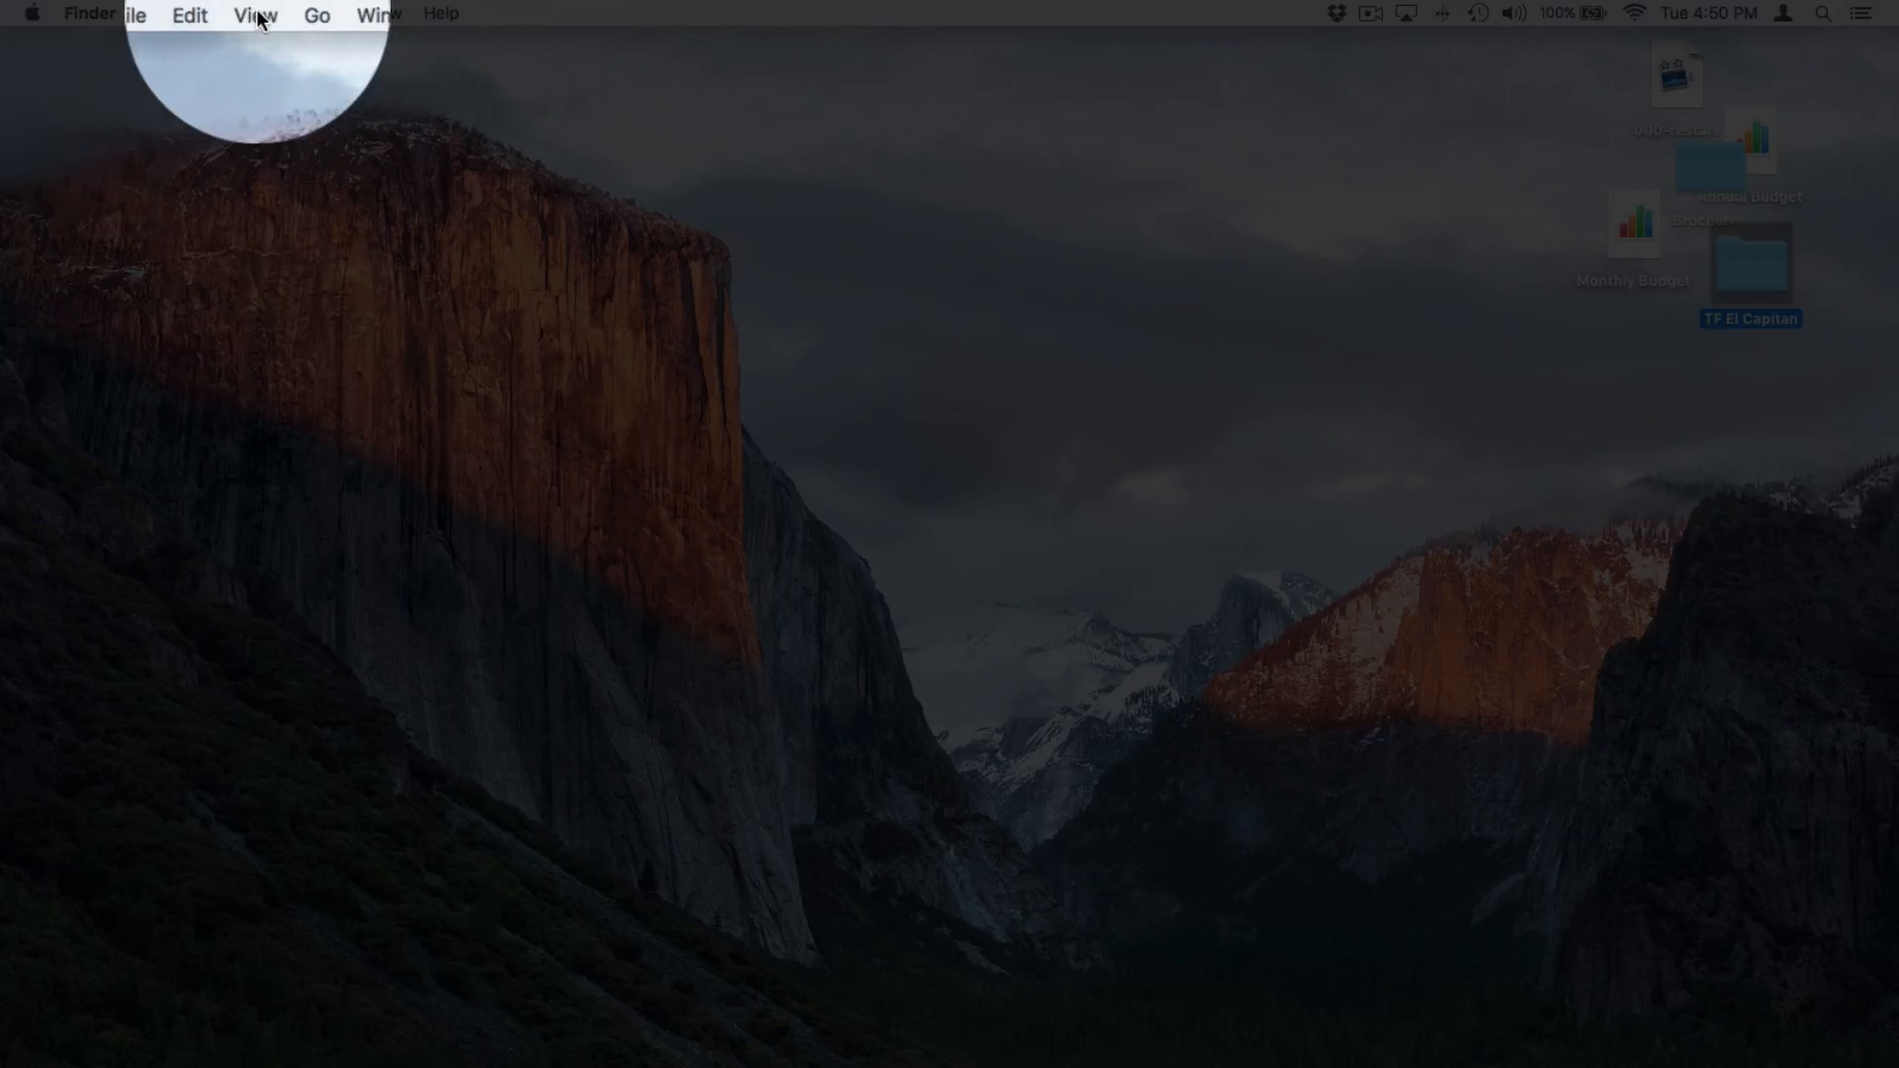
# Use View > Clean Up to tidy the overlapping desktop icons onto the grid.
pyautogui.click(255, 13)
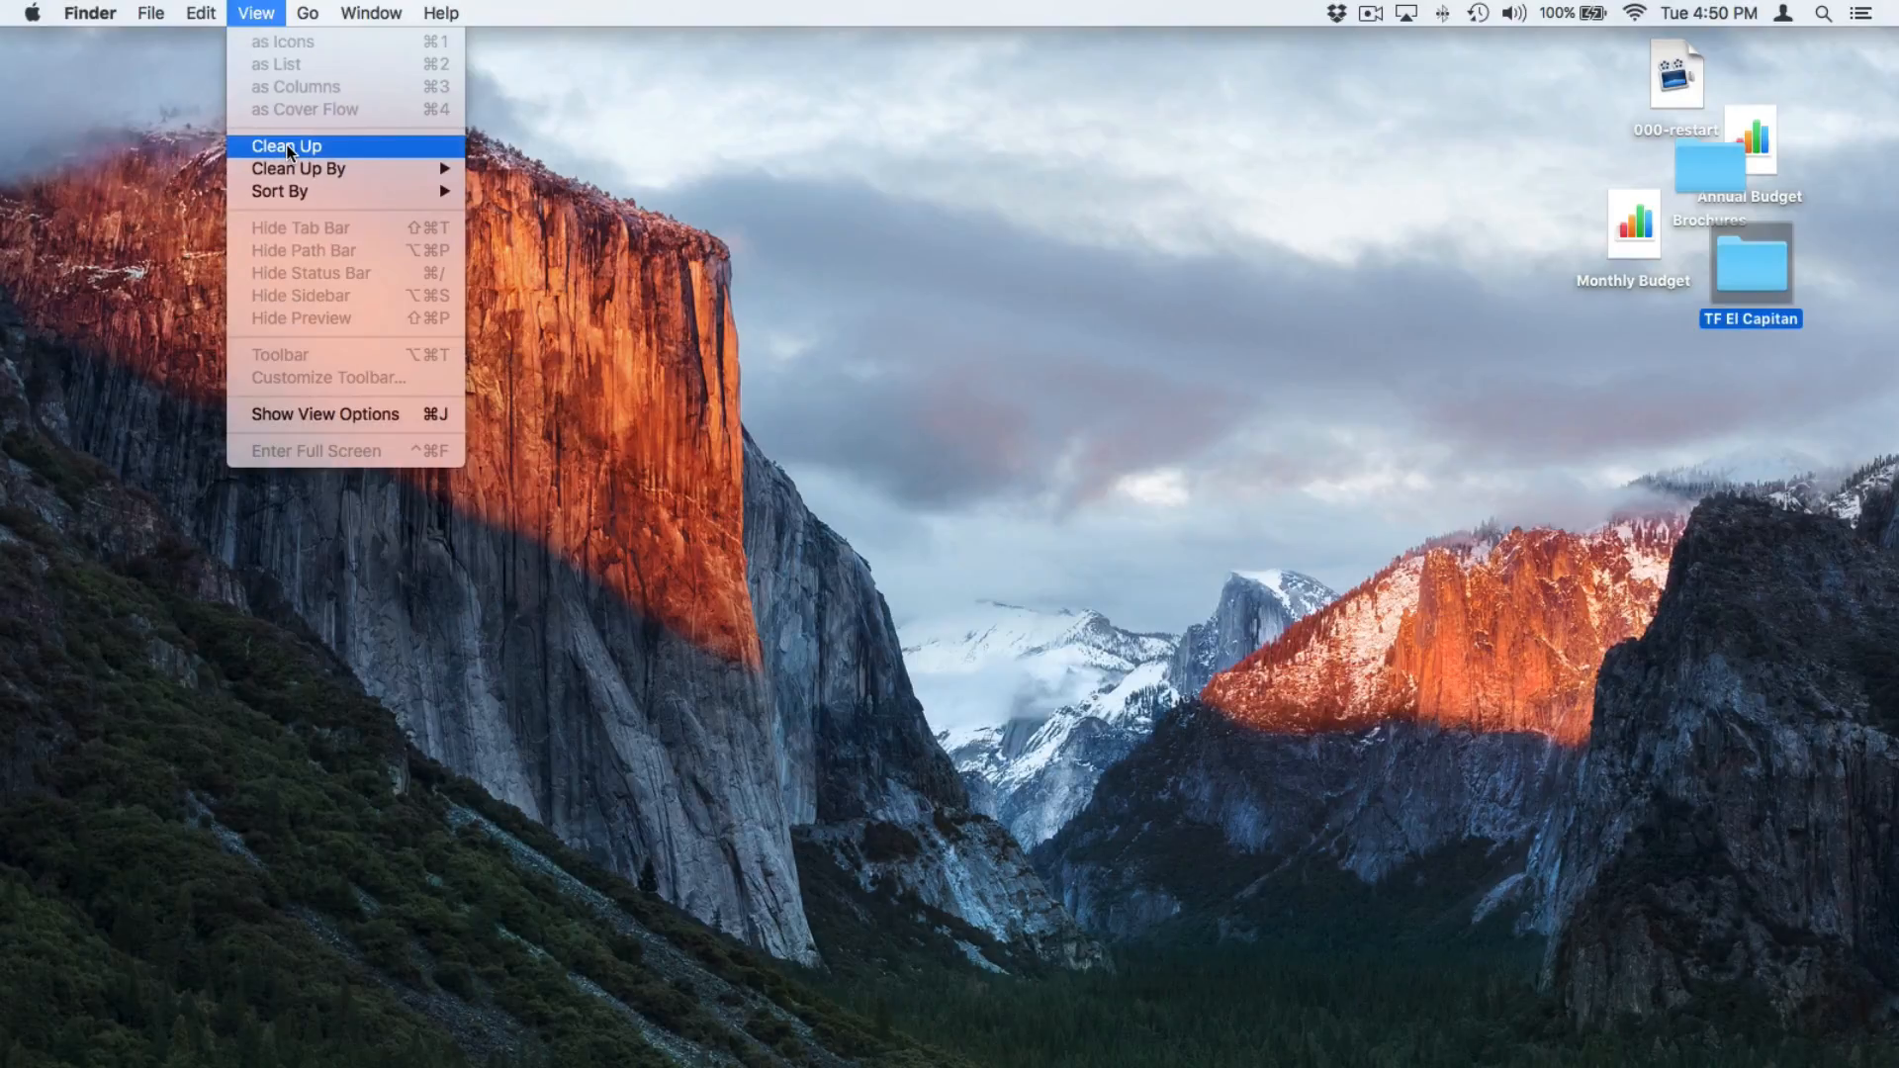
pyautogui.click(285, 145)
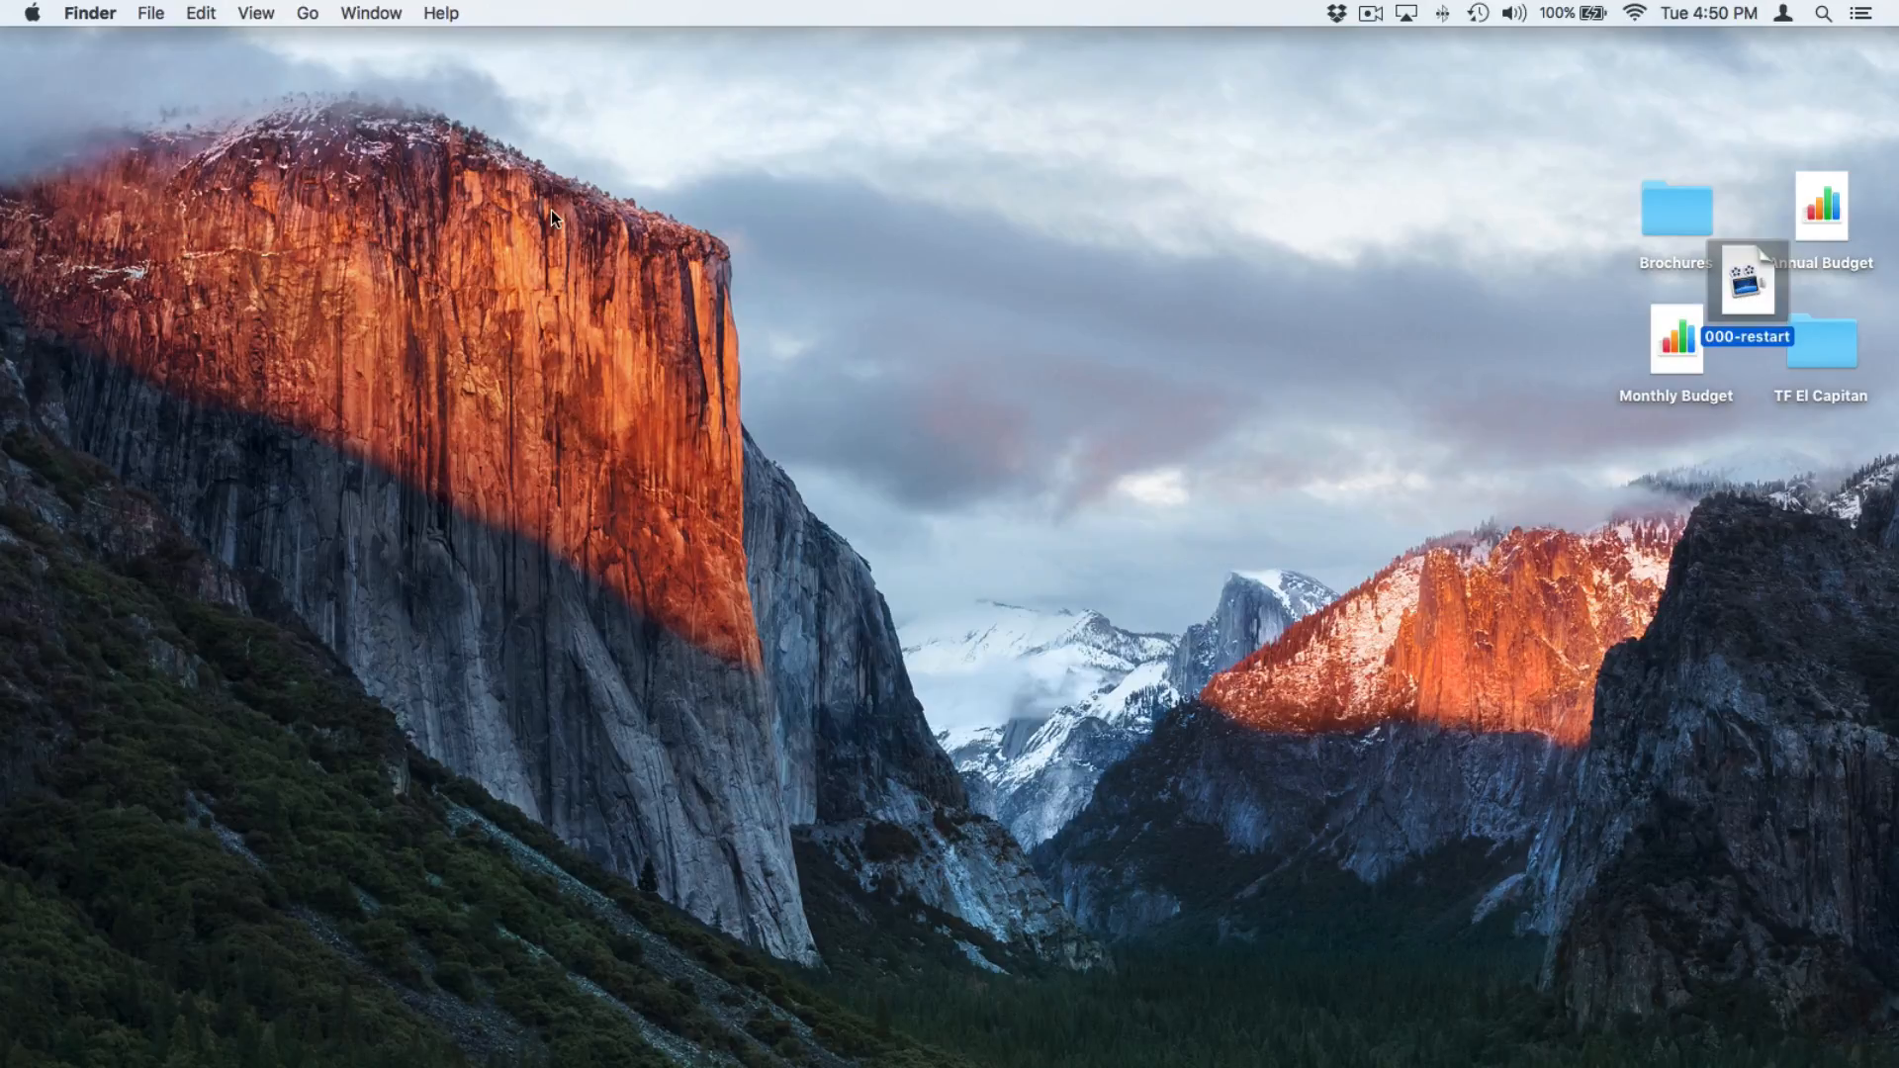
# Clean up the desktop icons by name into one column, then drag Annual Budget out.
pyautogui.click(254, 13)
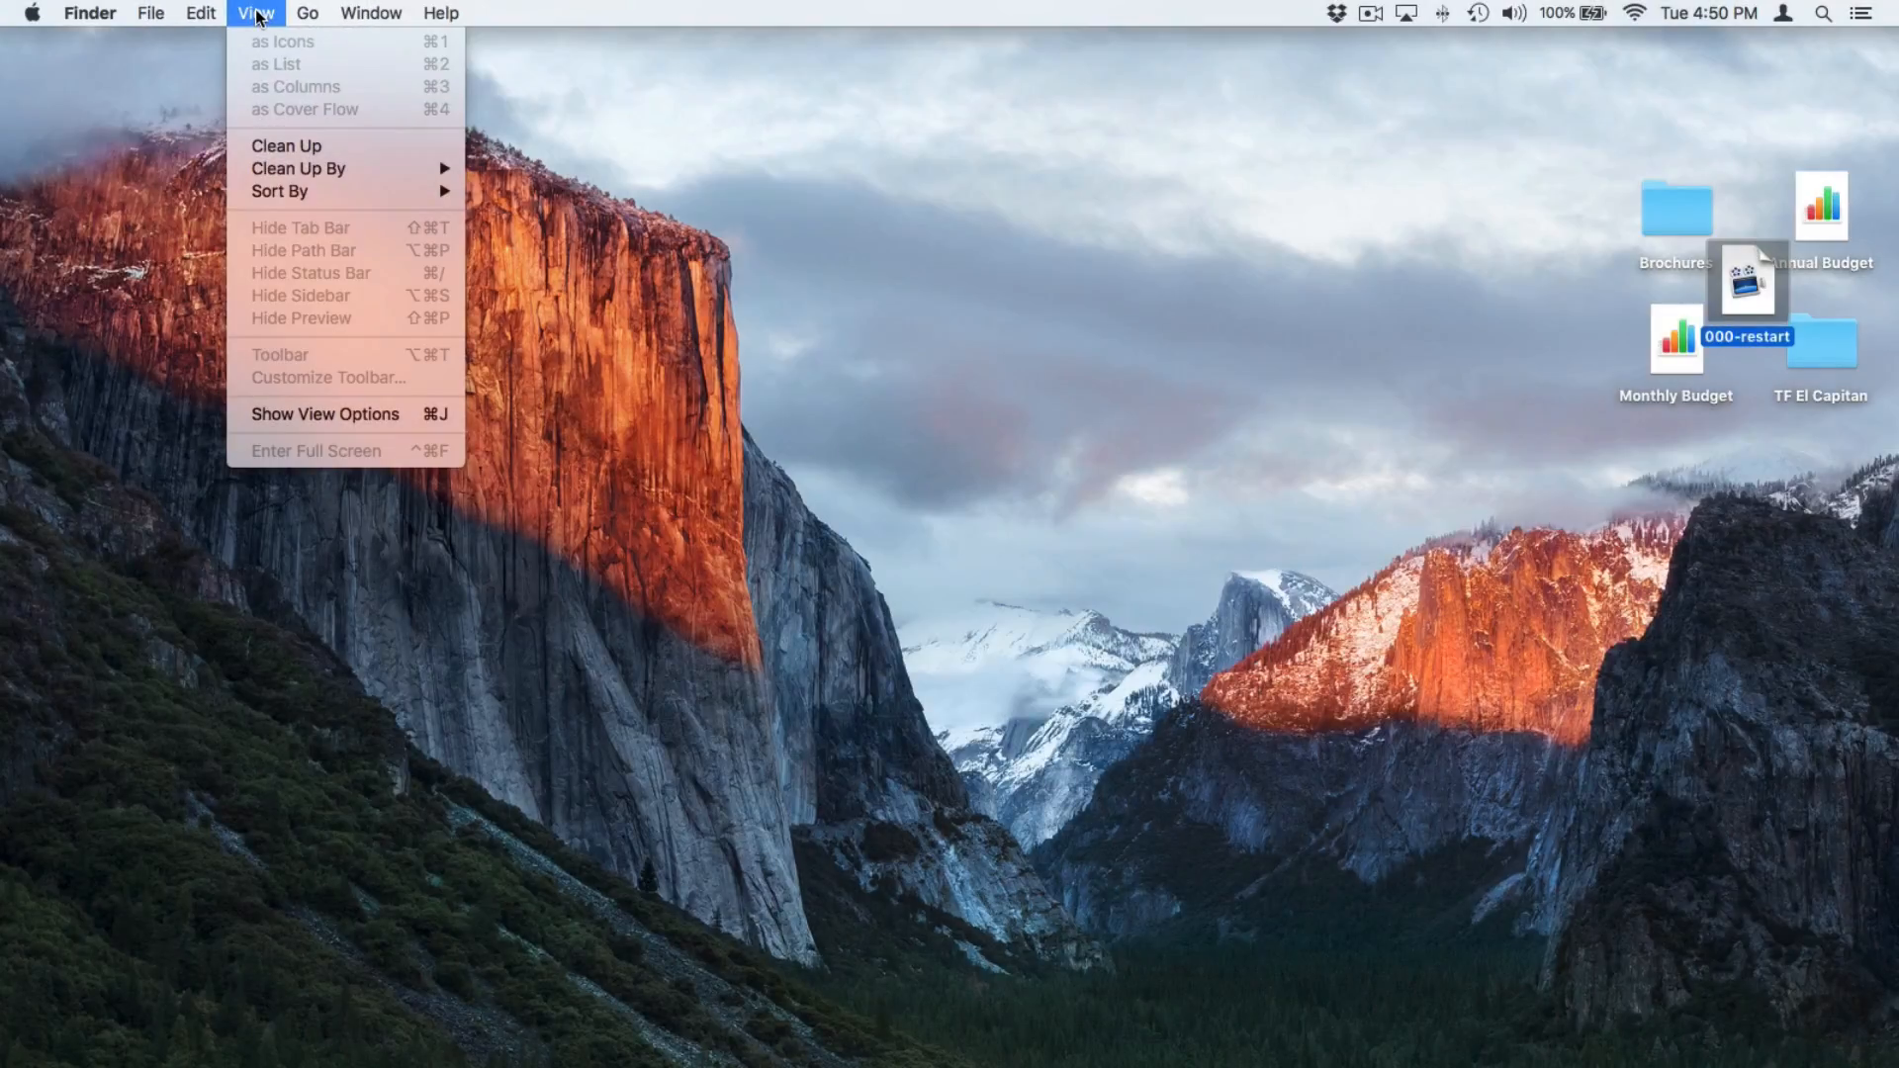
pyautogui.moveTo(298, 169)
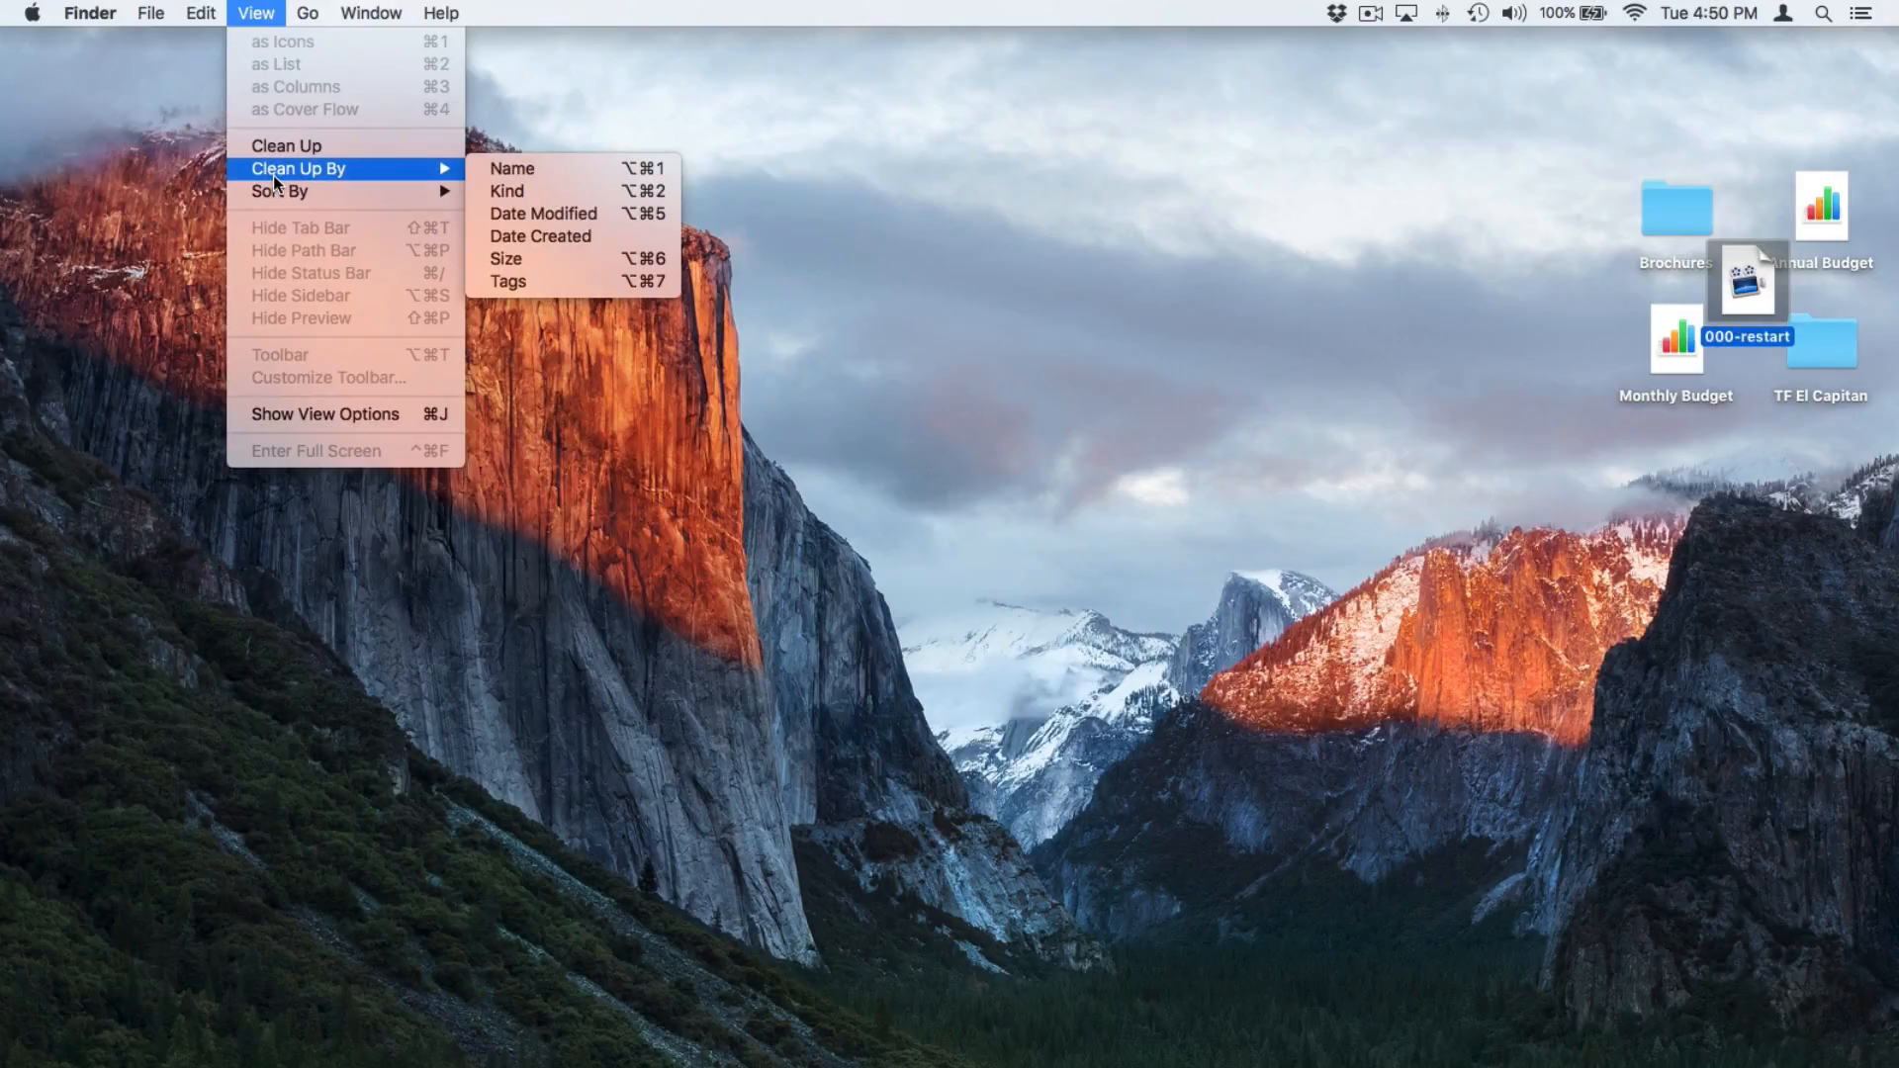
pyautogui.moveTo(513, 168)
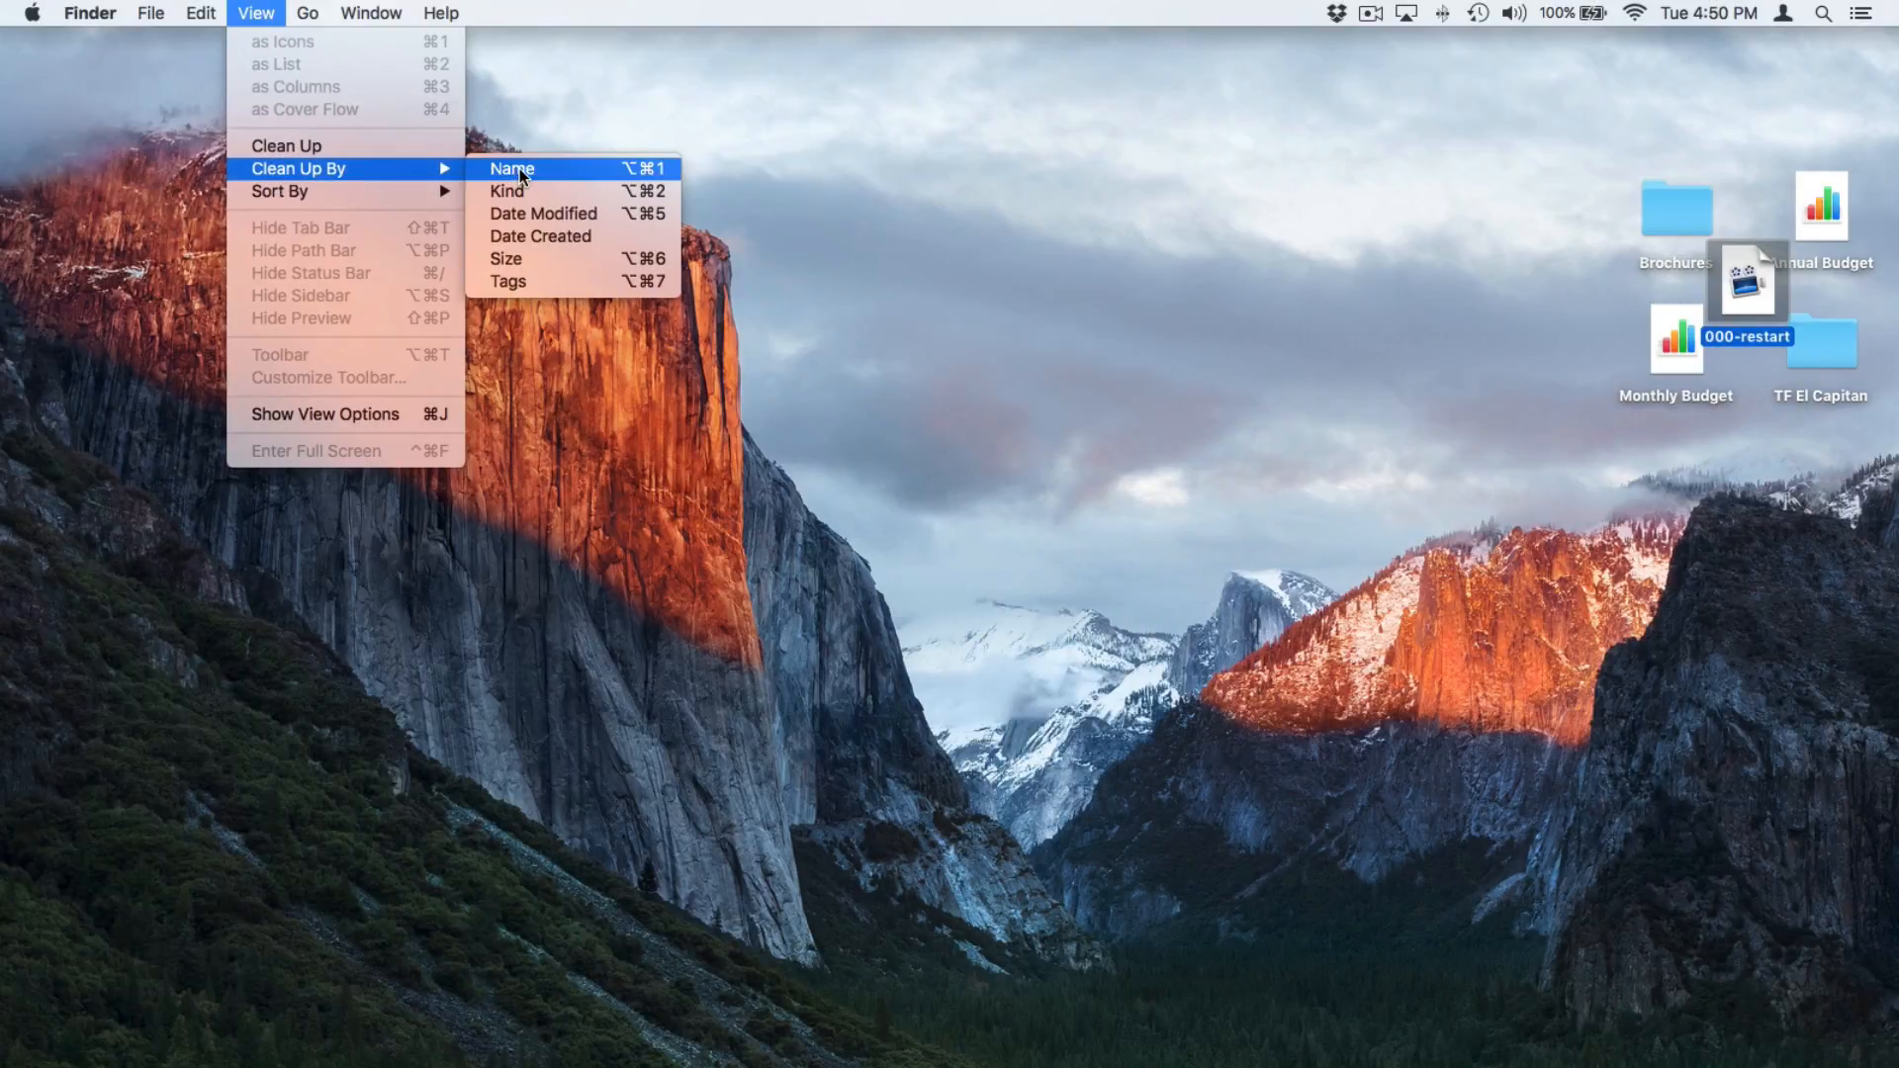
pyautogui.click(512, 168)
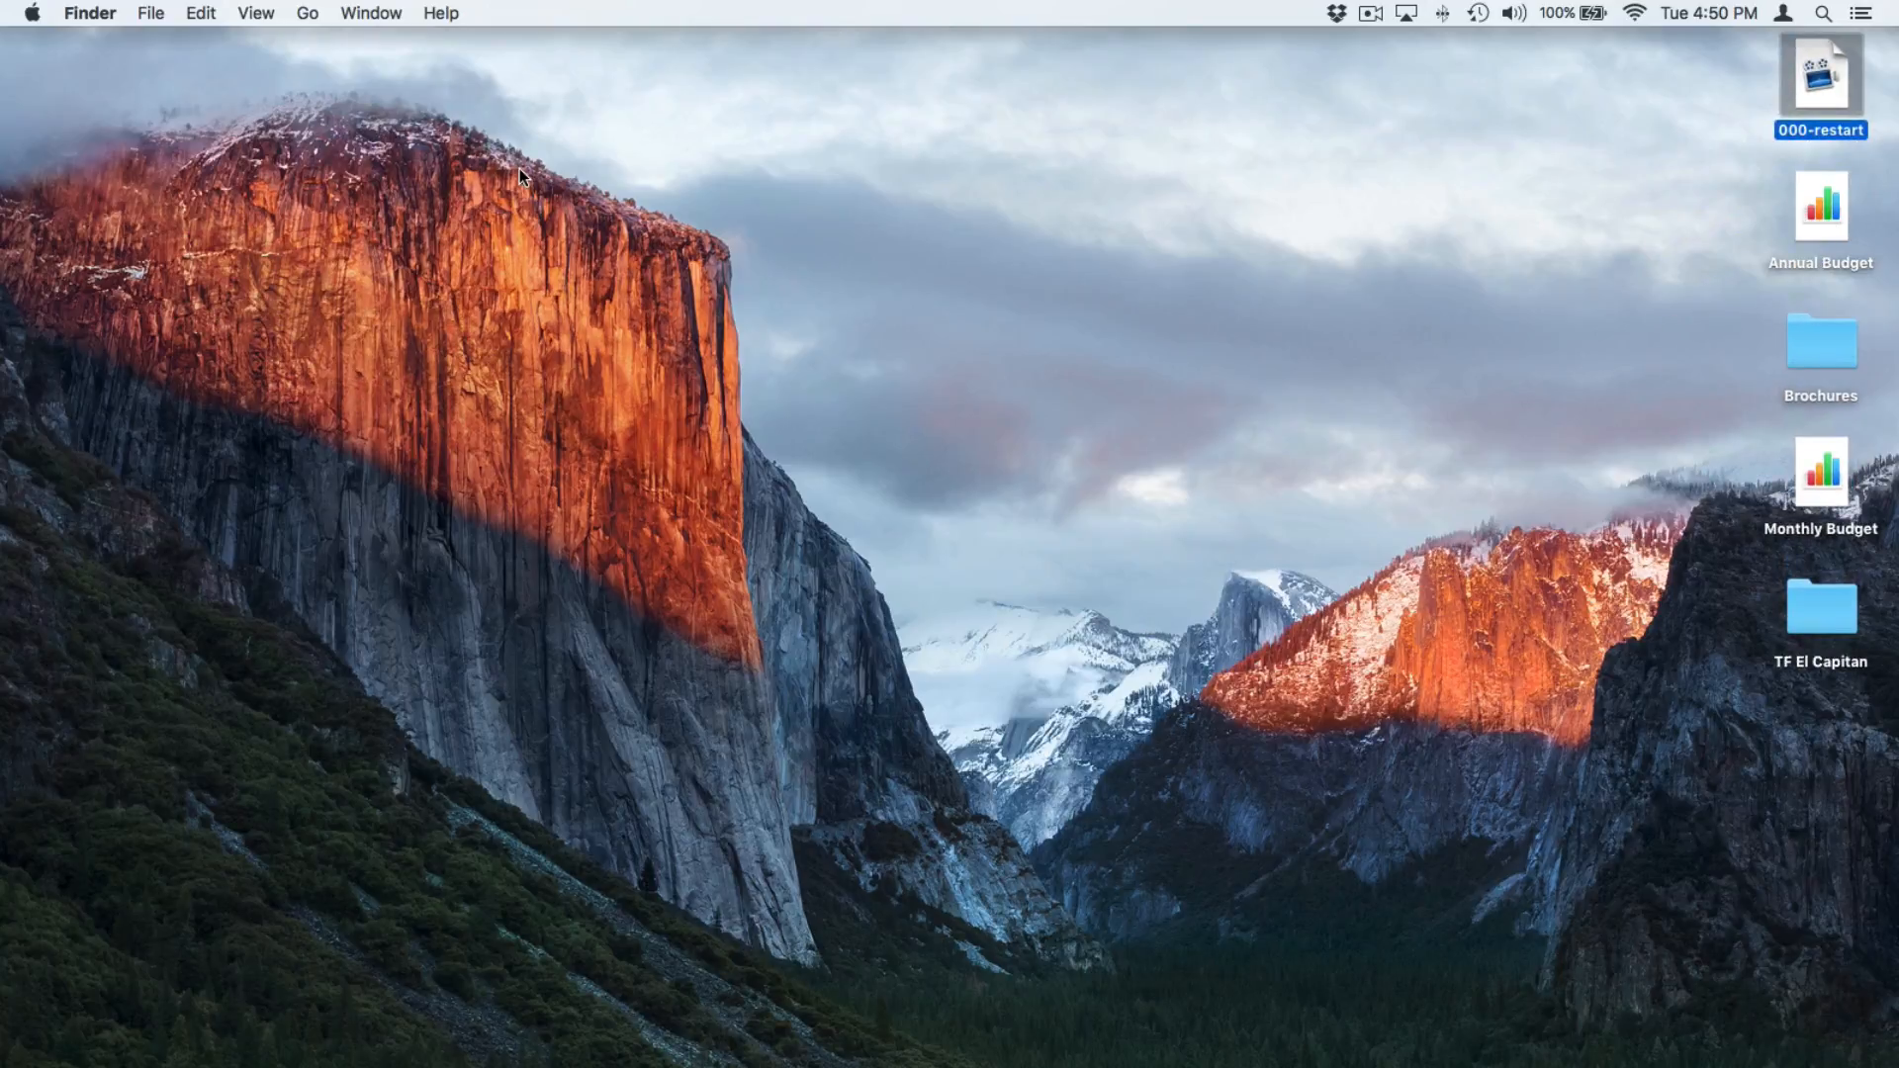
pyautogui.moveTo(1837, 266)
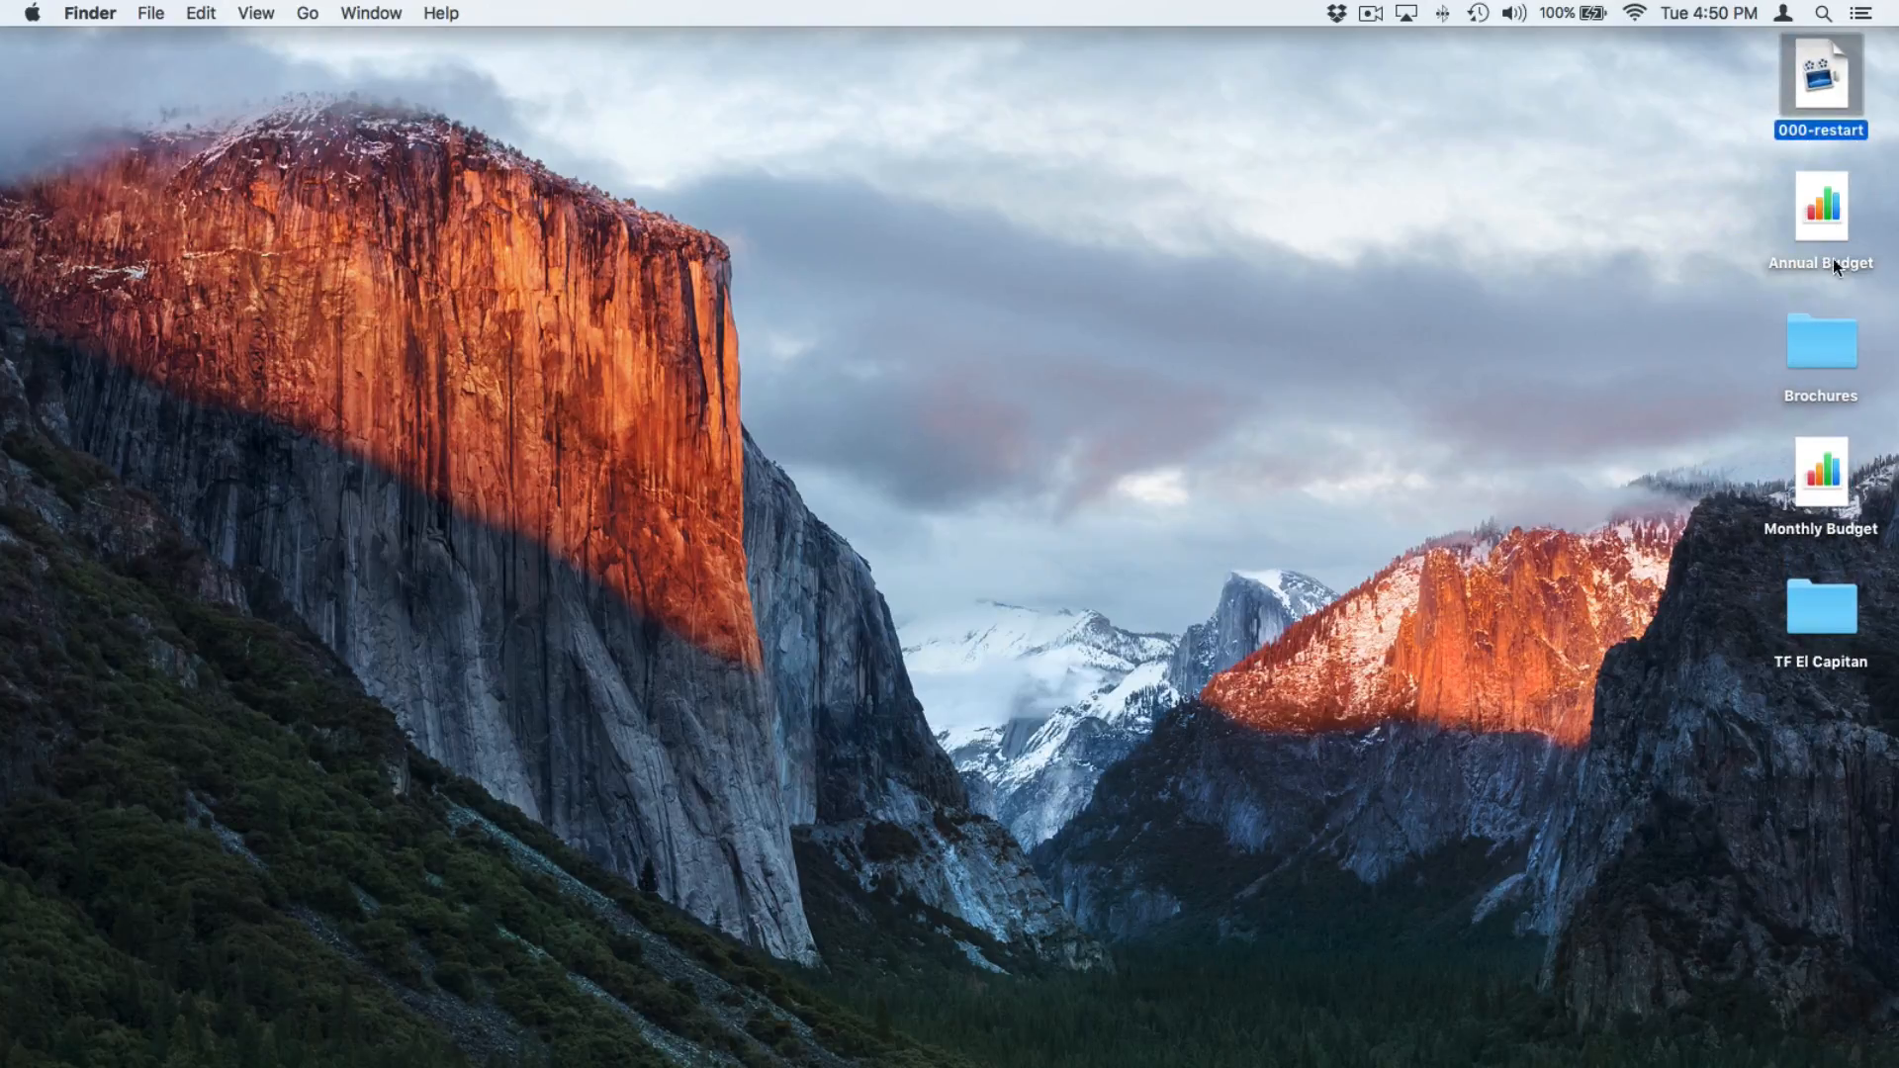
pyautogui.moveTo(1820, 211); pyautogui.dragTo(1768, 384)
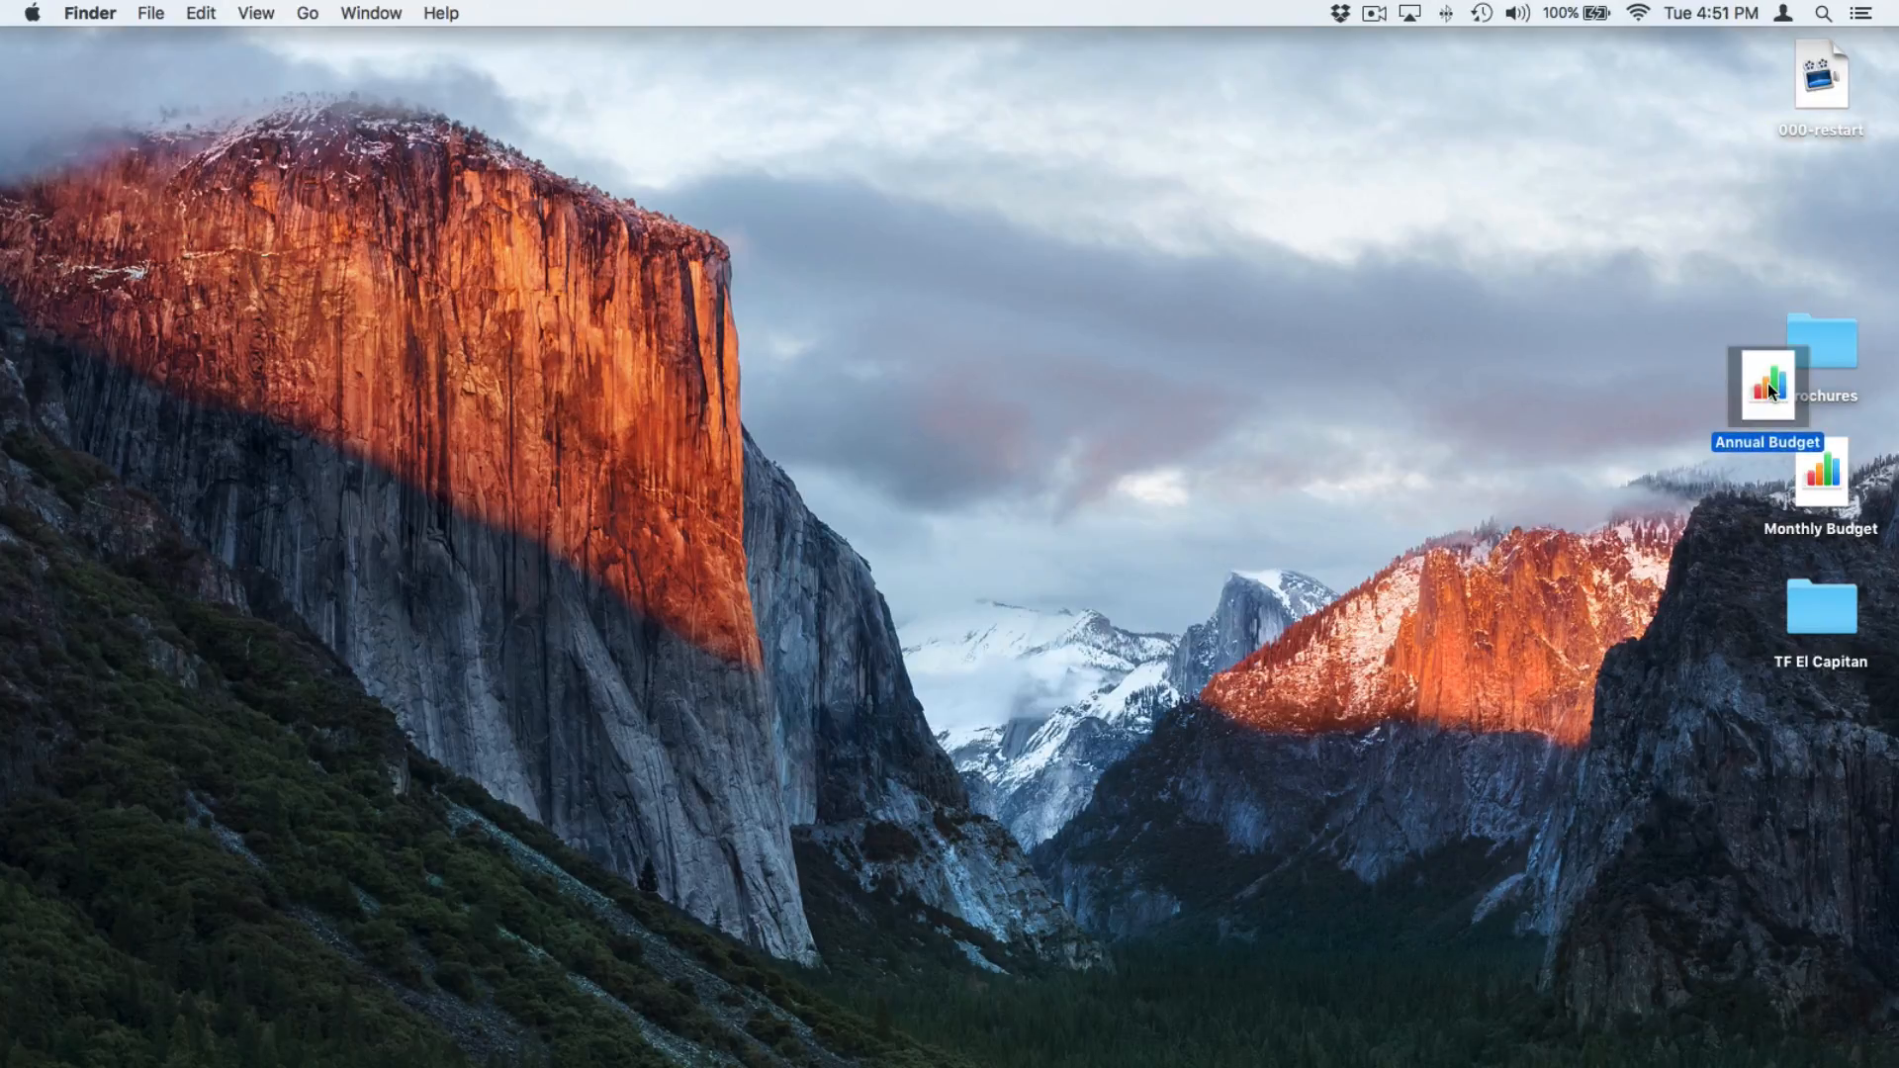
pyautogui.moveTo(1700, 392)
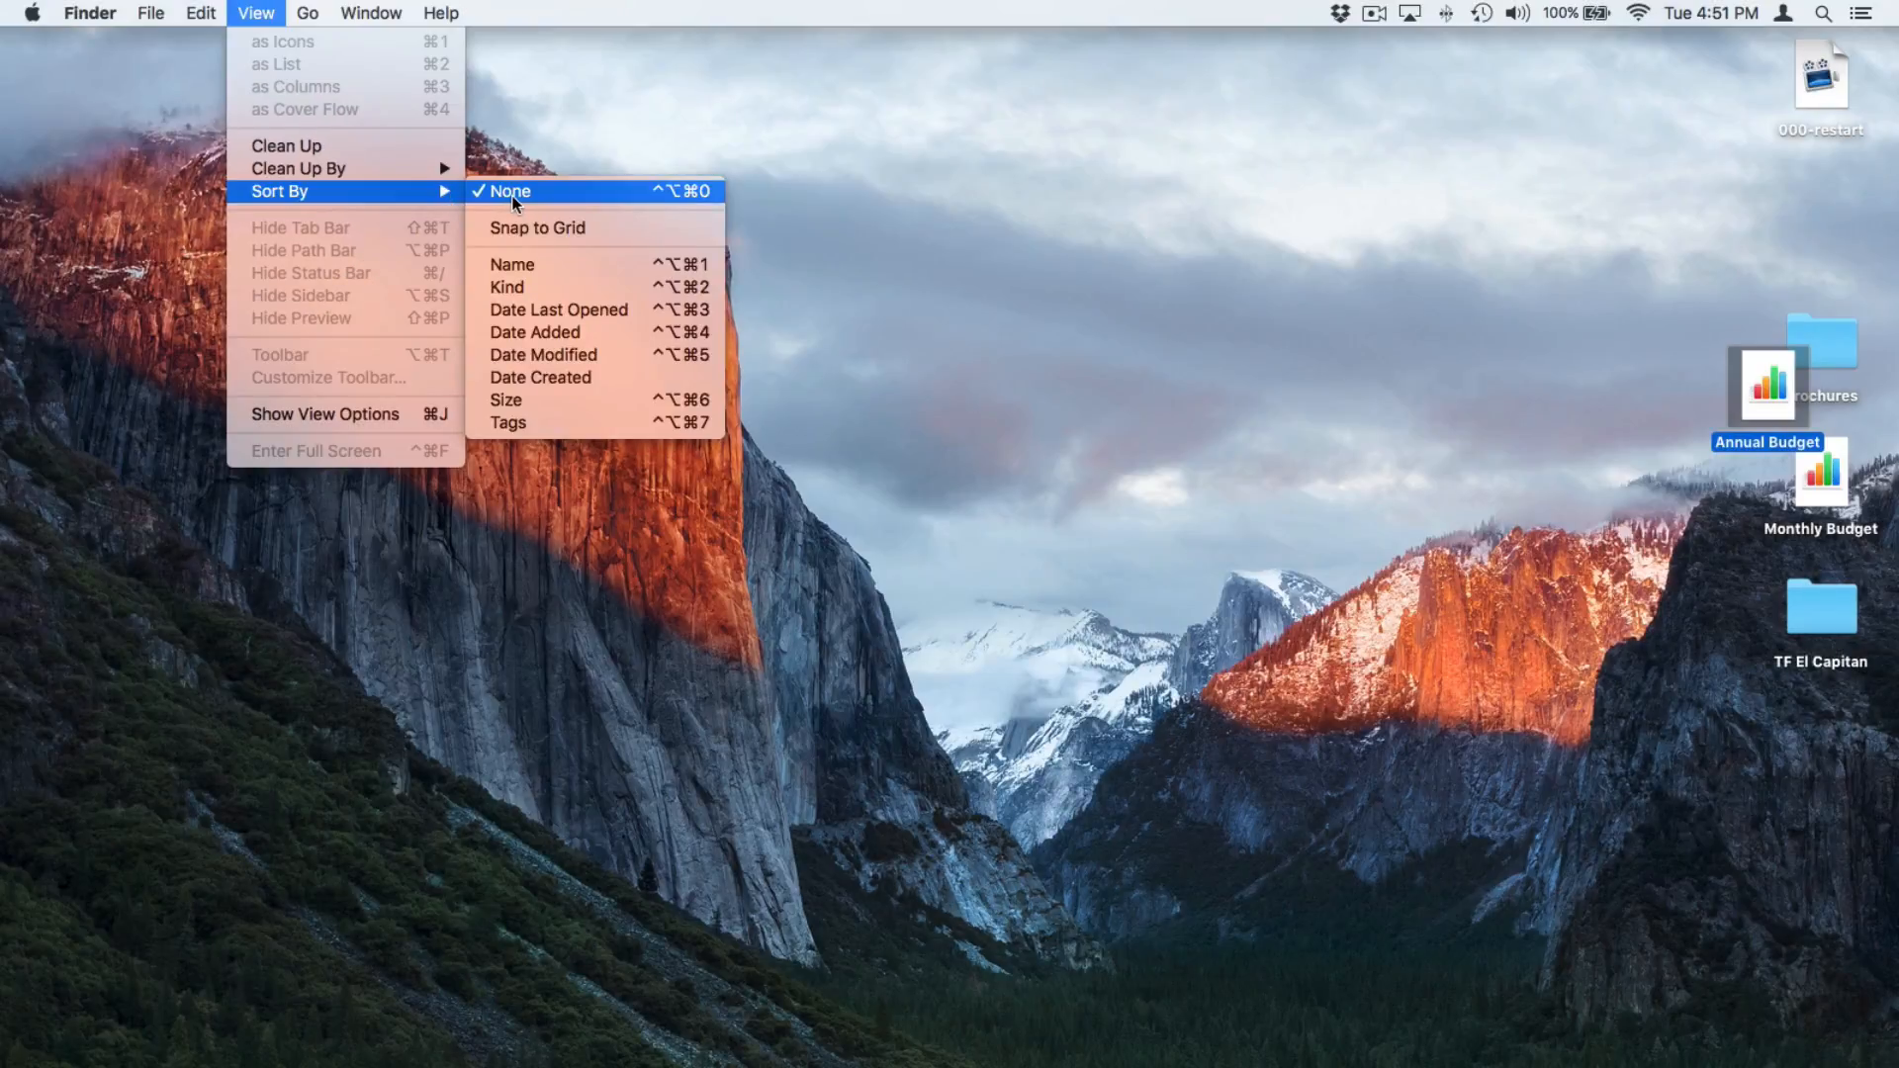
pyautogui.moveTo(536, 228)
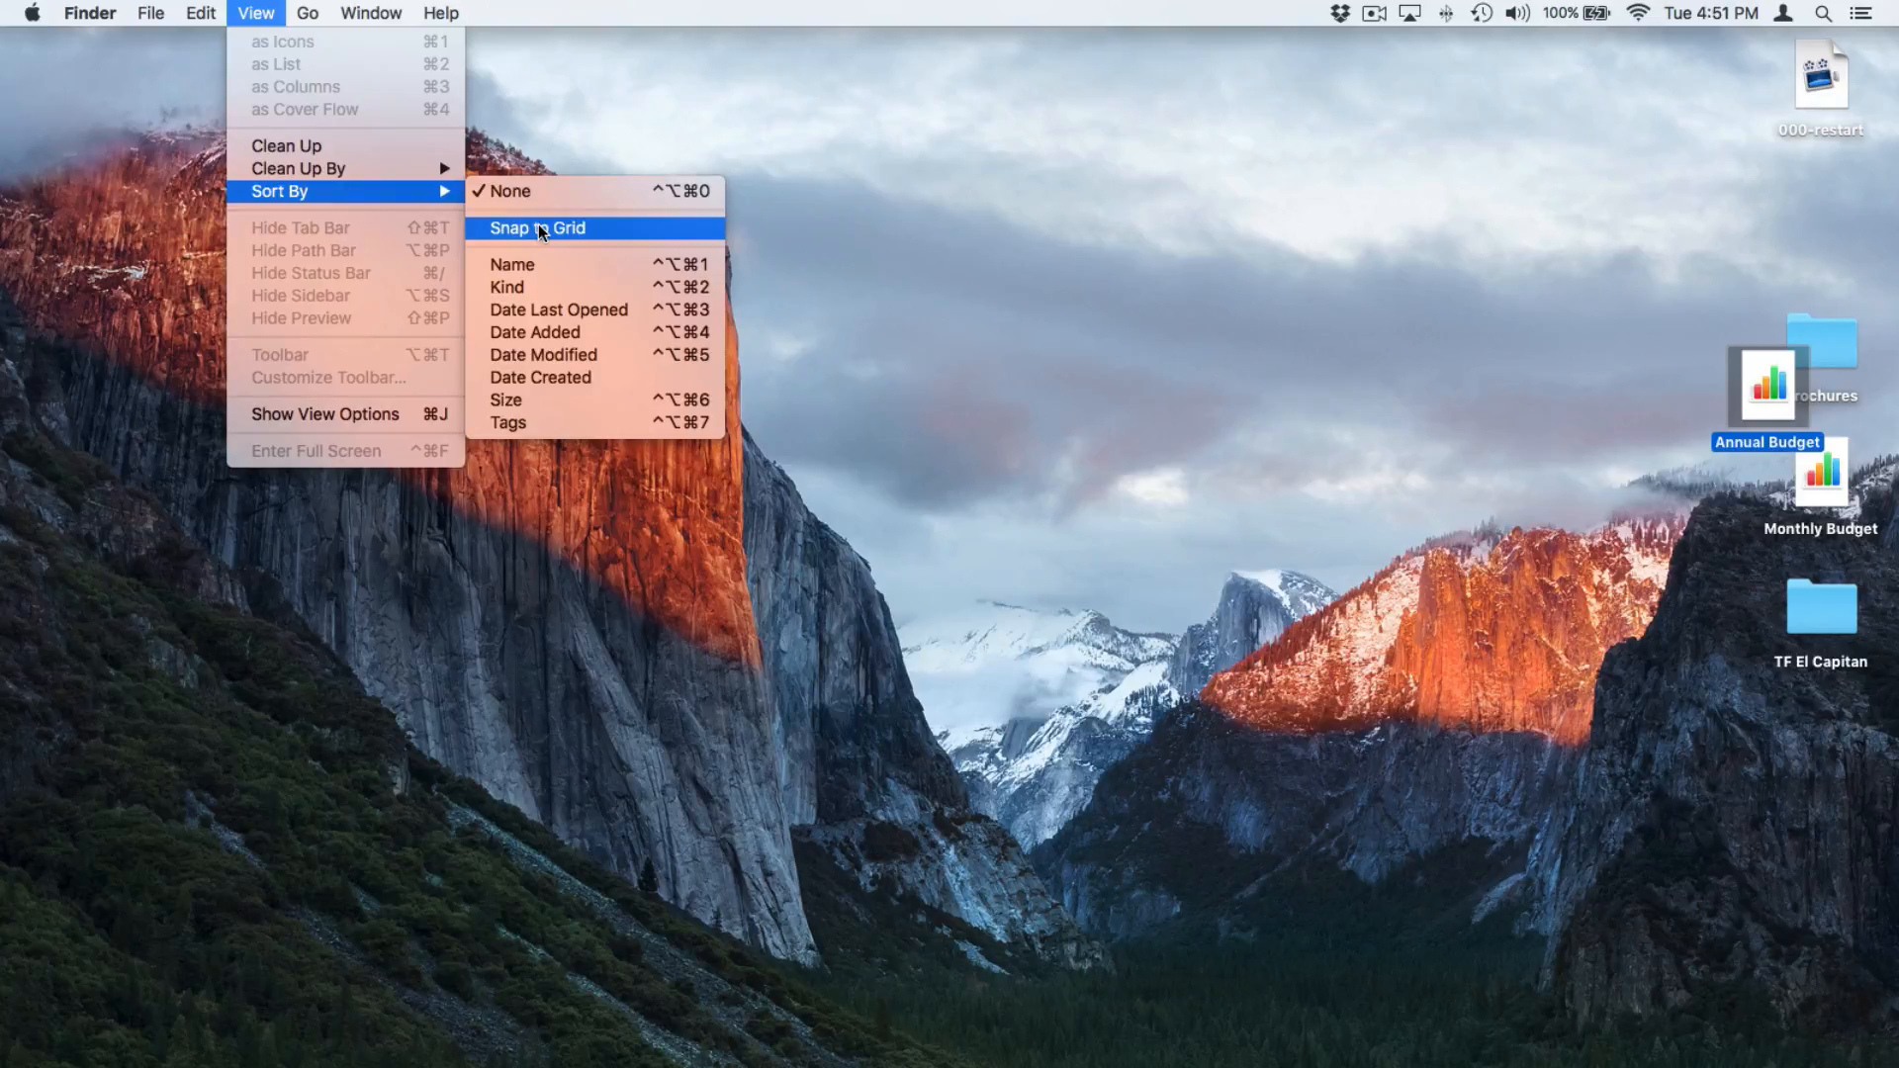
# Enable Snap to Grid and drag Annual Budget back into its column slot.
pyautogui.click(536, 227)
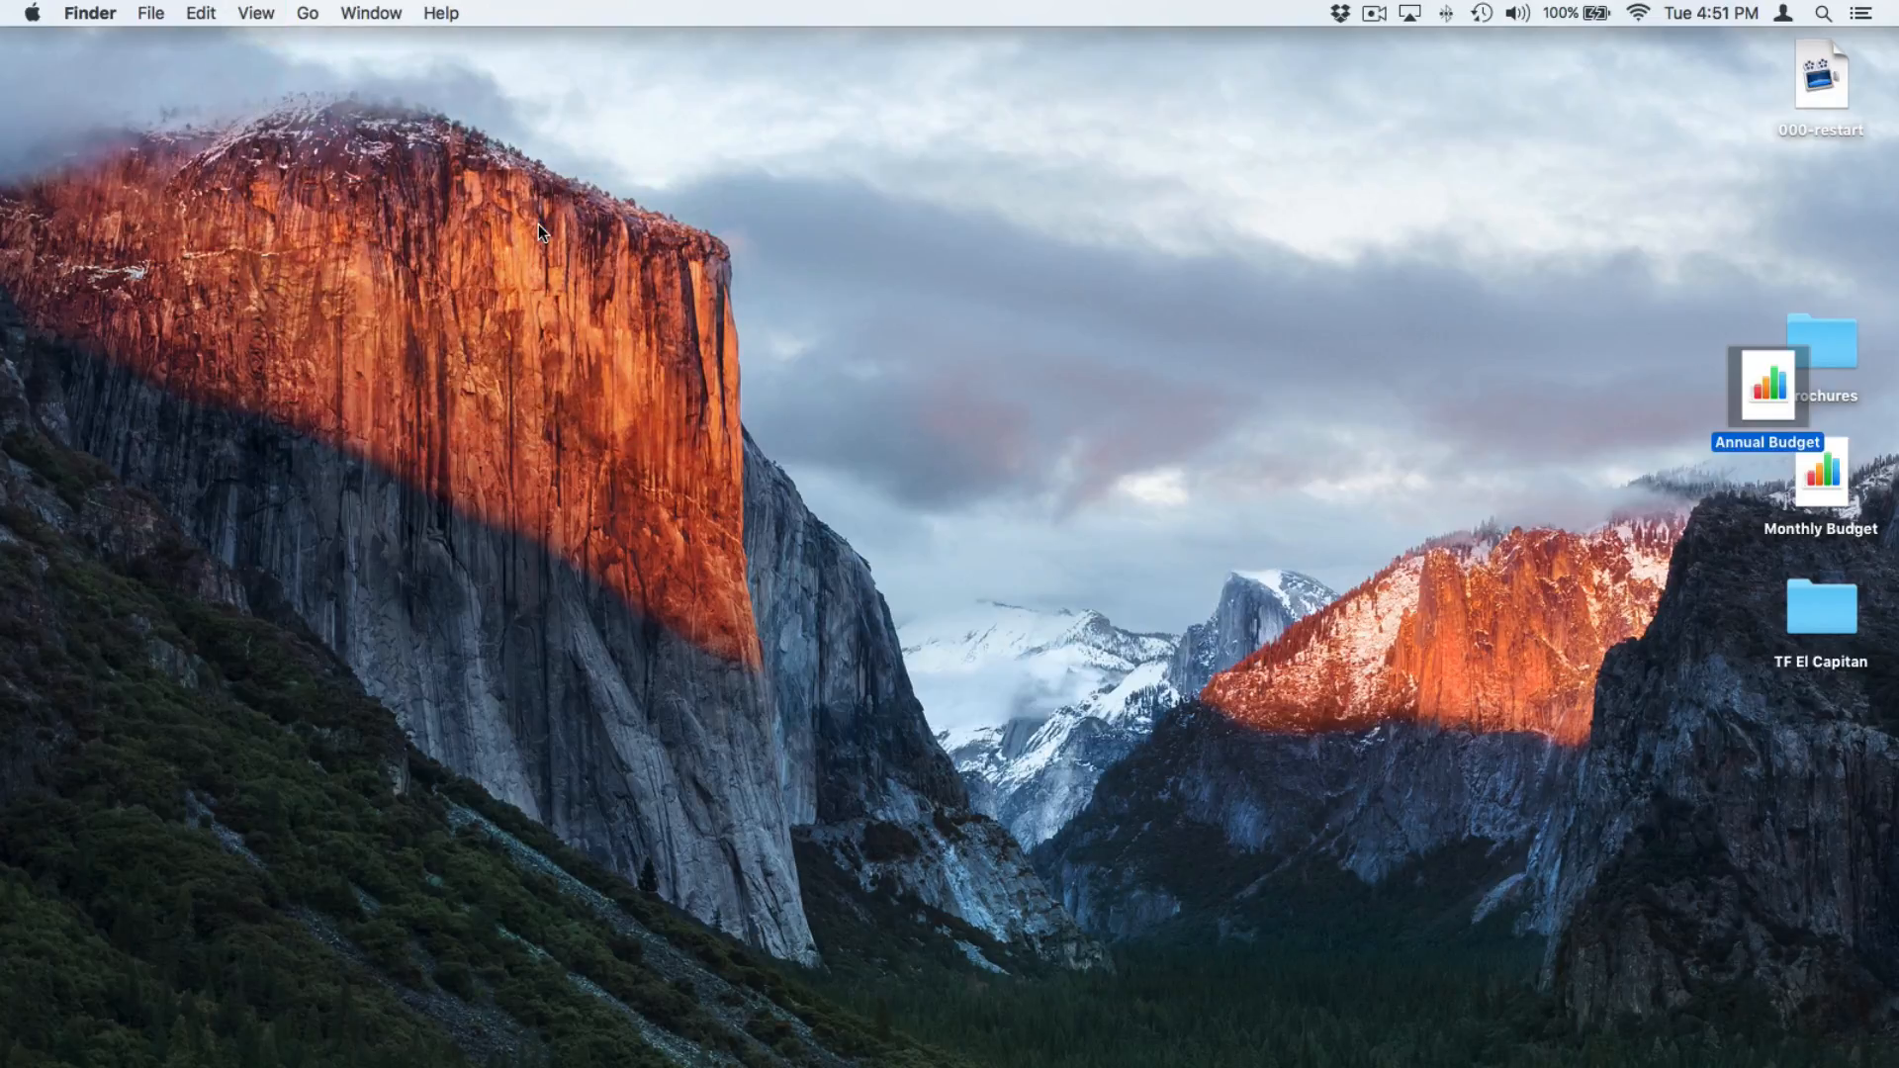
pyautogui.moveTo(1763, 380)
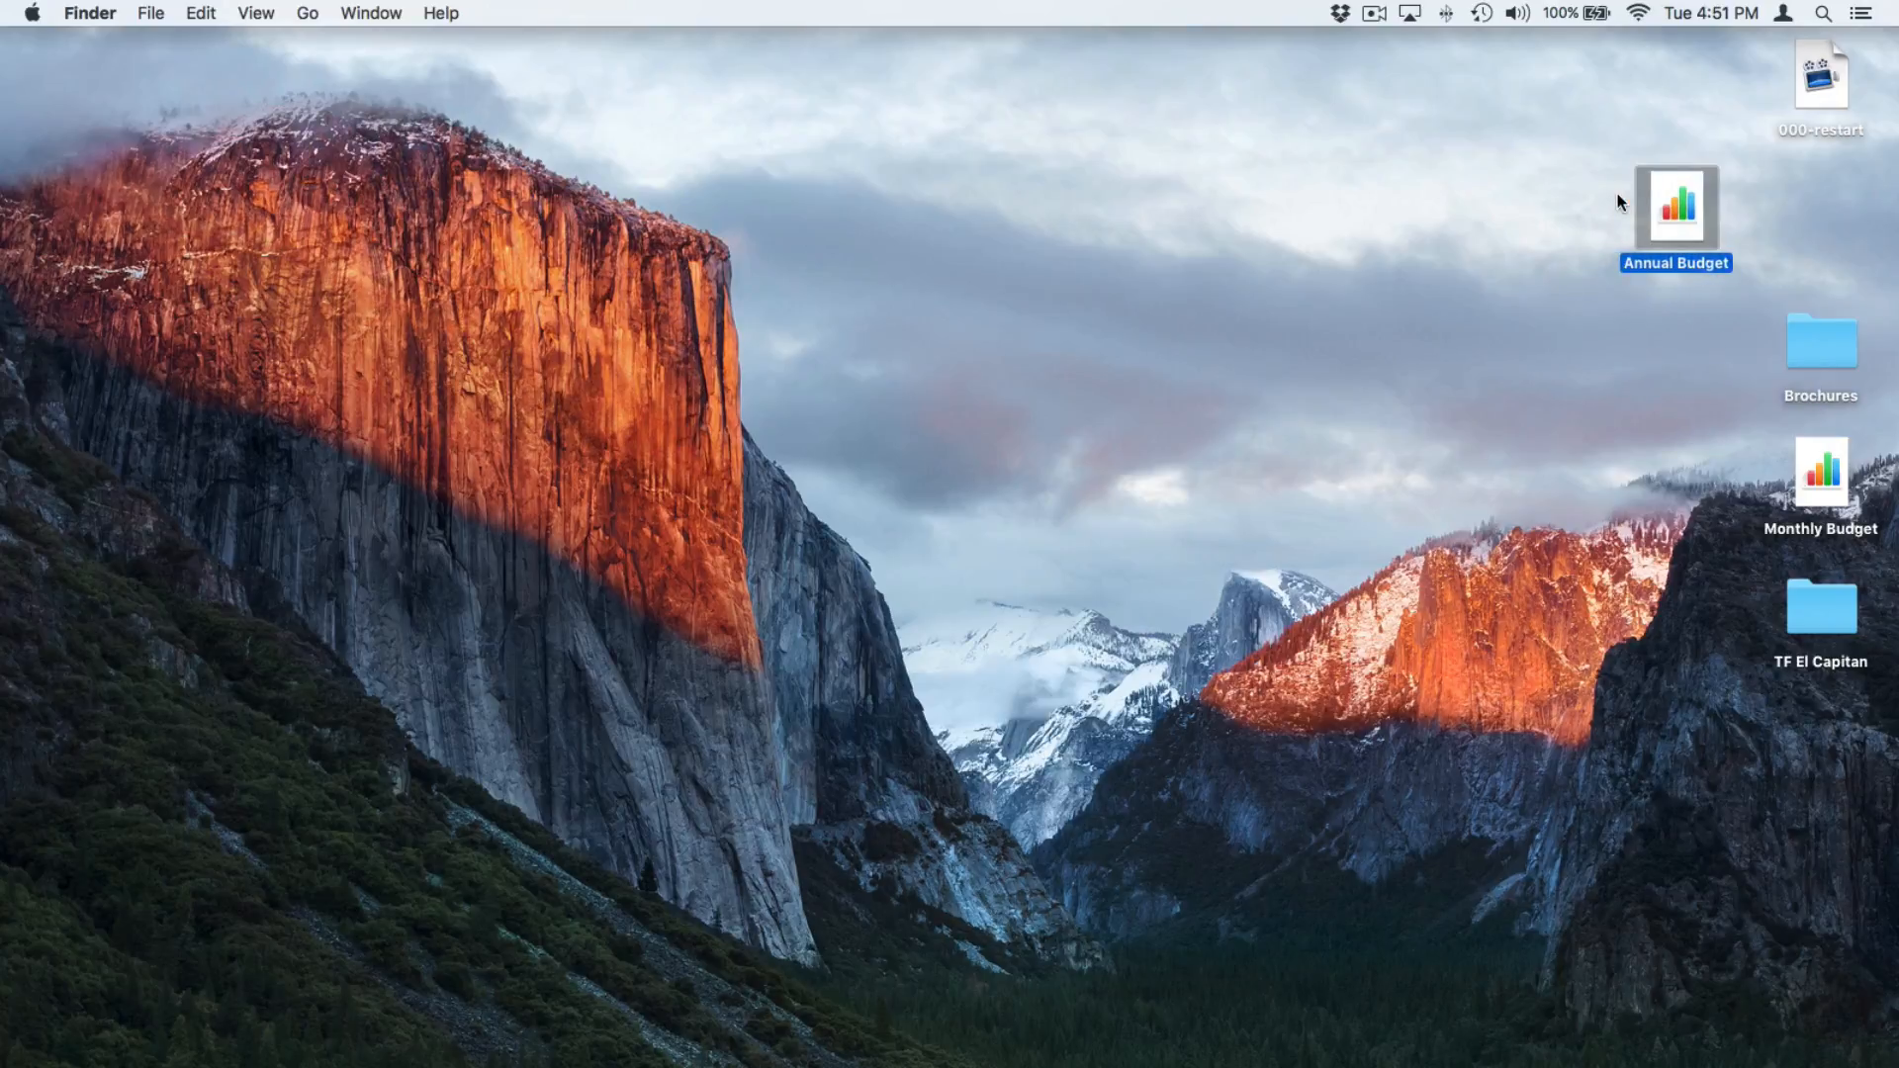
pyautogui.moveTo(1676, 204); pyautogui.dragTo(1763, 404)
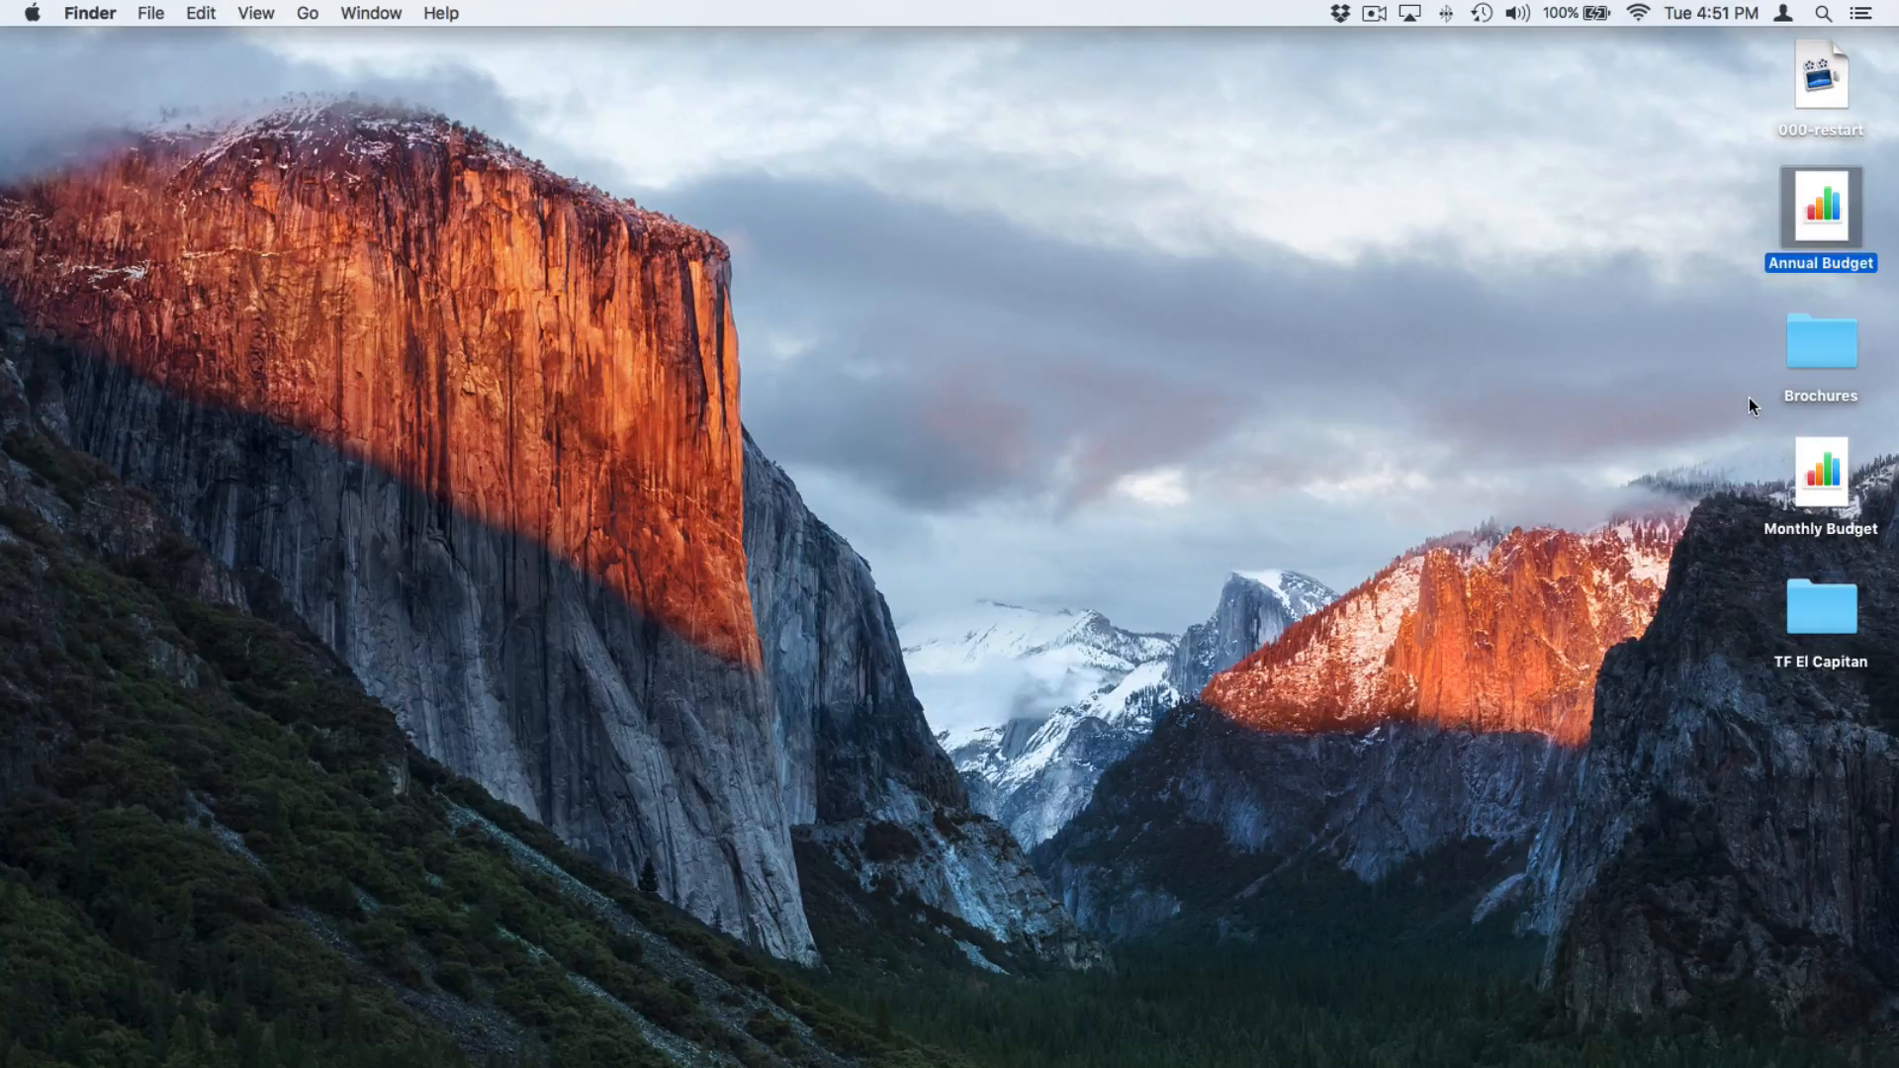
pyautogui.moveTo(254, 12)
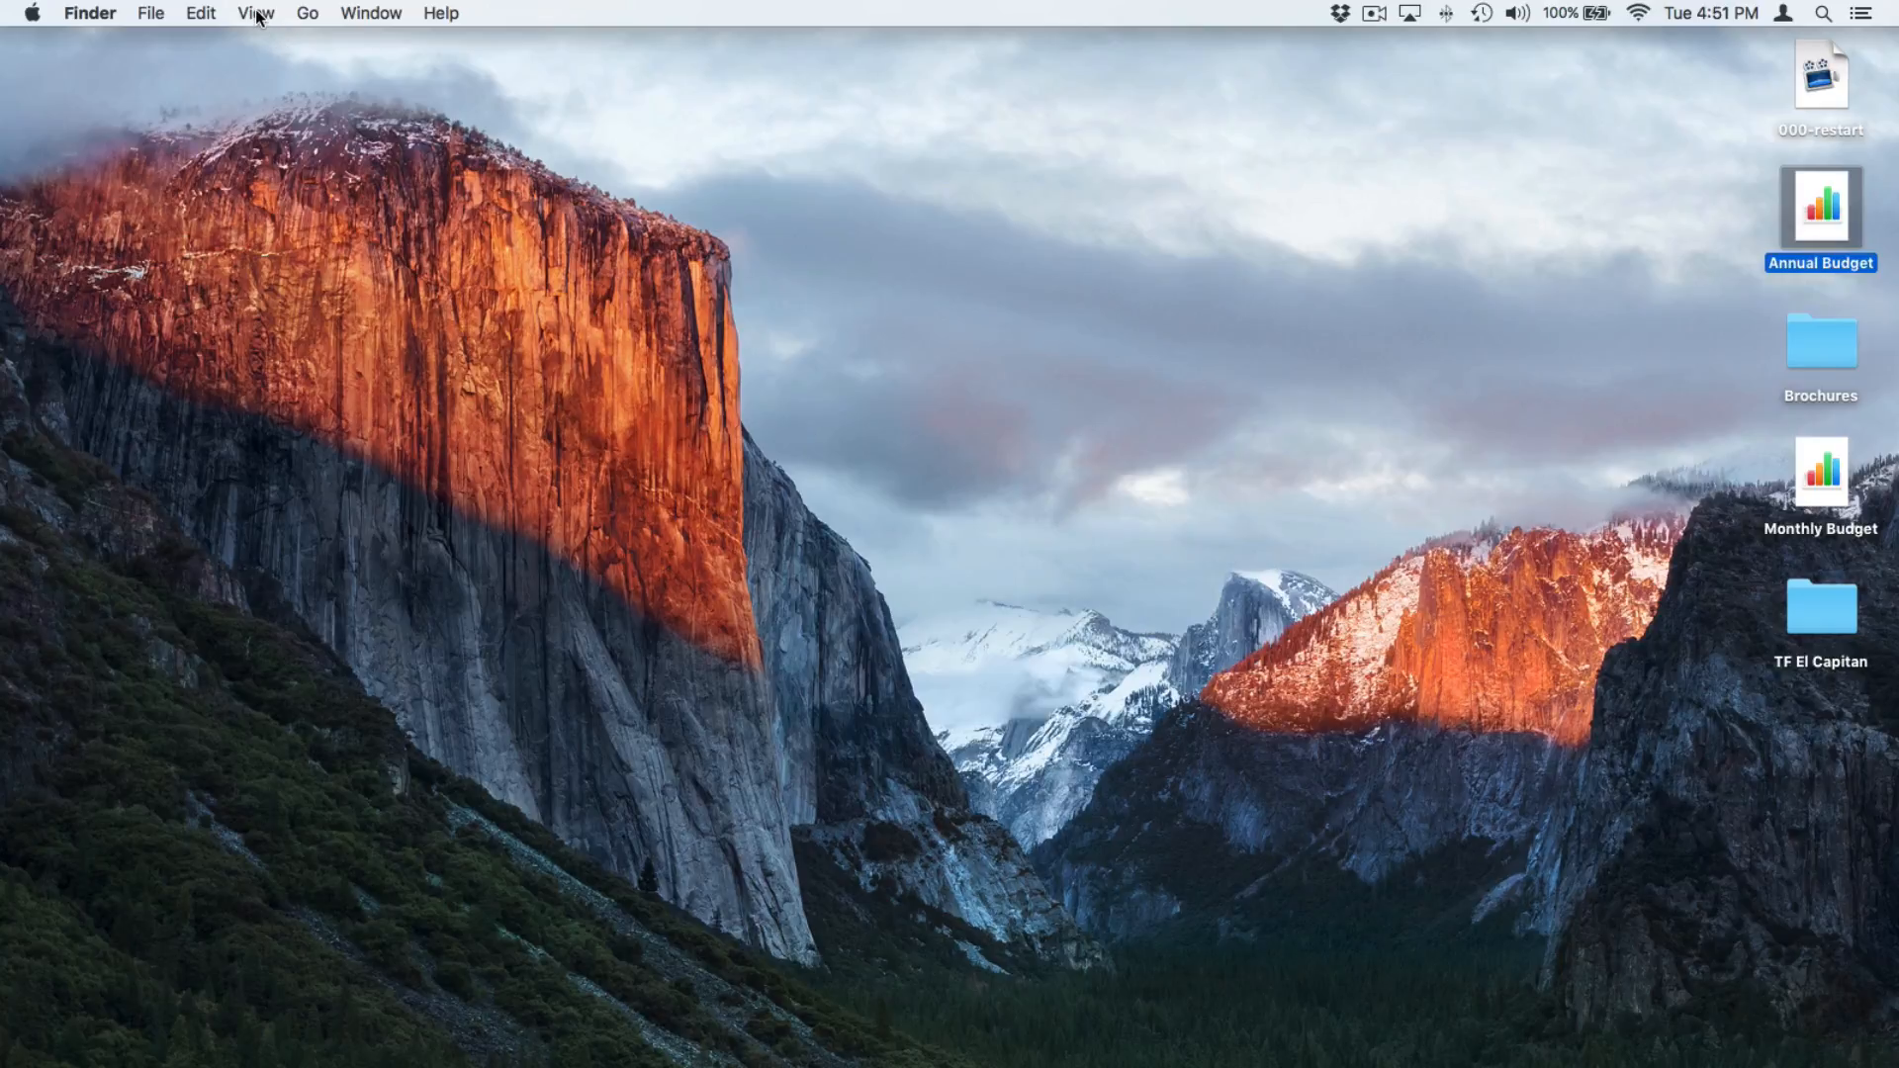
# Set the desktop's Sort By option to Name, keeping five icons alphabetical.
pyautogui.click(255, 13)
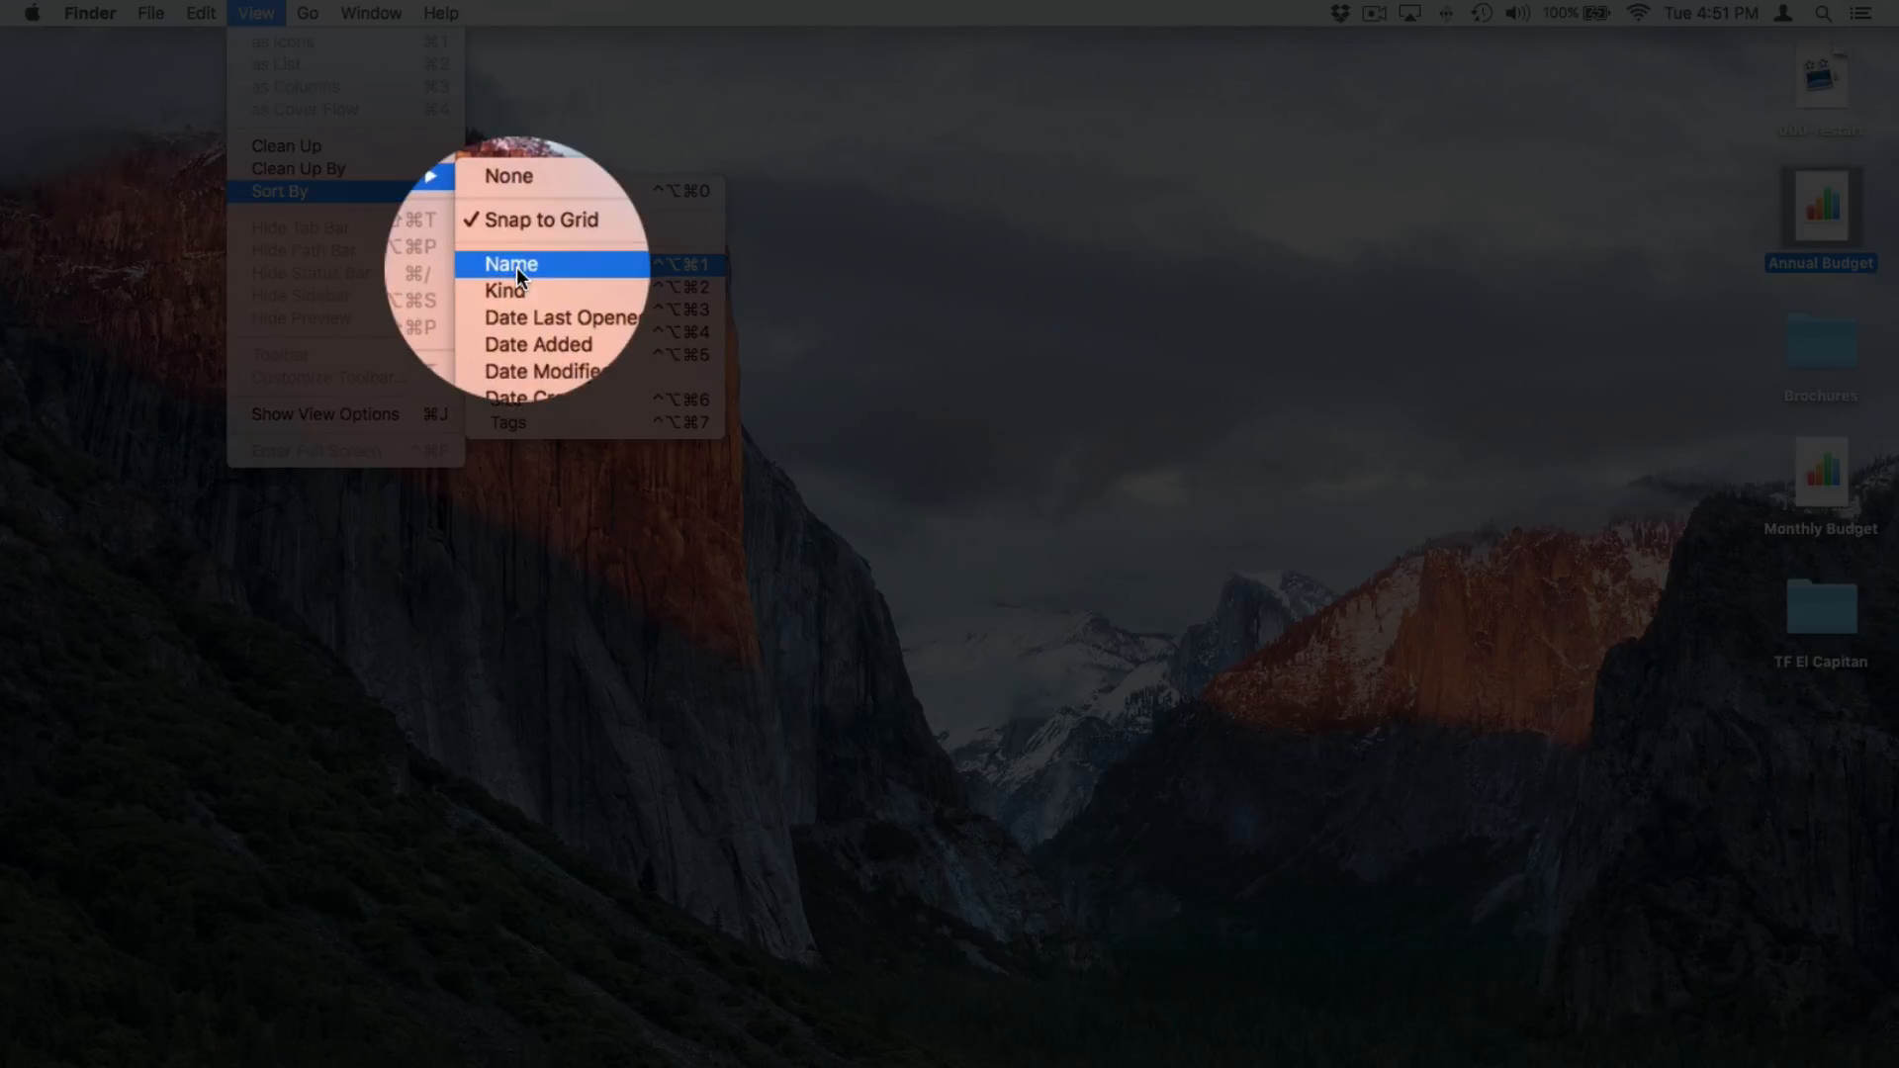
pyautogui.click(510, 264)
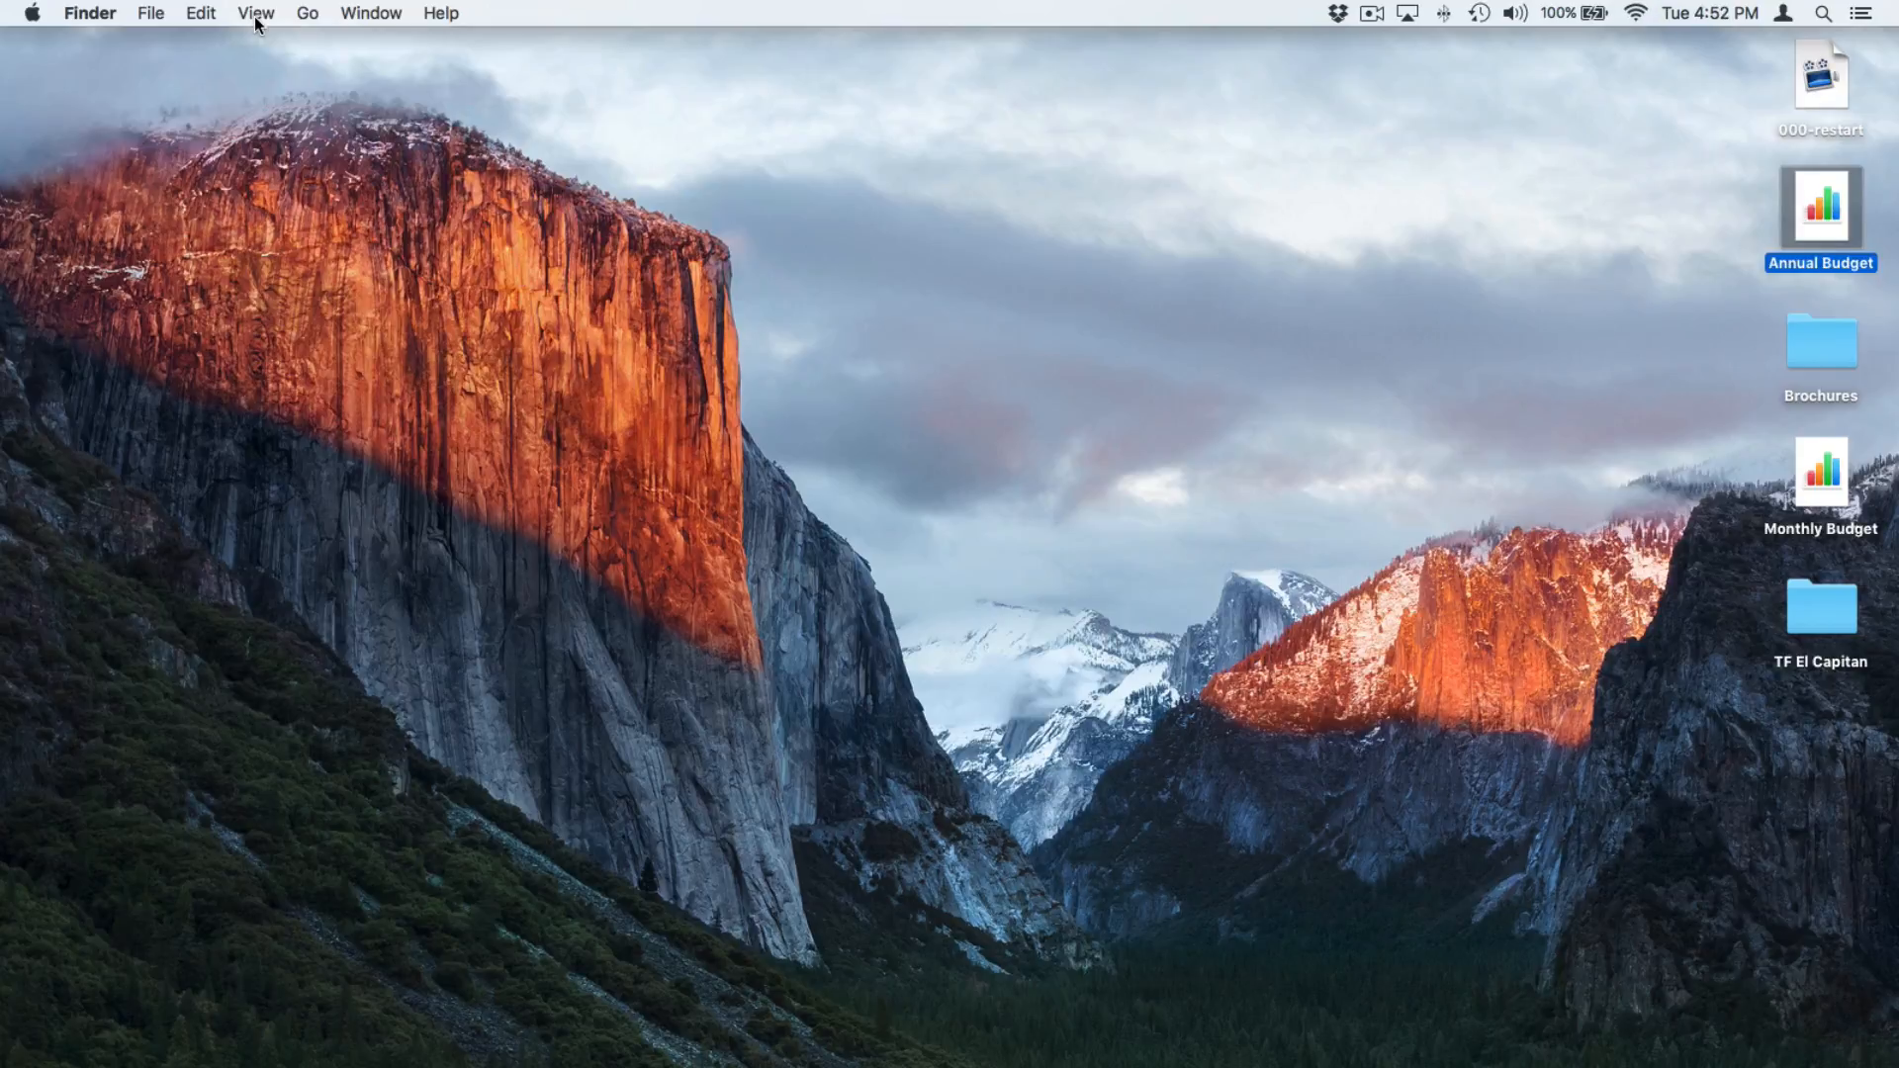
# Set Sort By to Kind: folders first, then budget spreadsheets, then 000-restart.
pyautogui.click(255, 13)
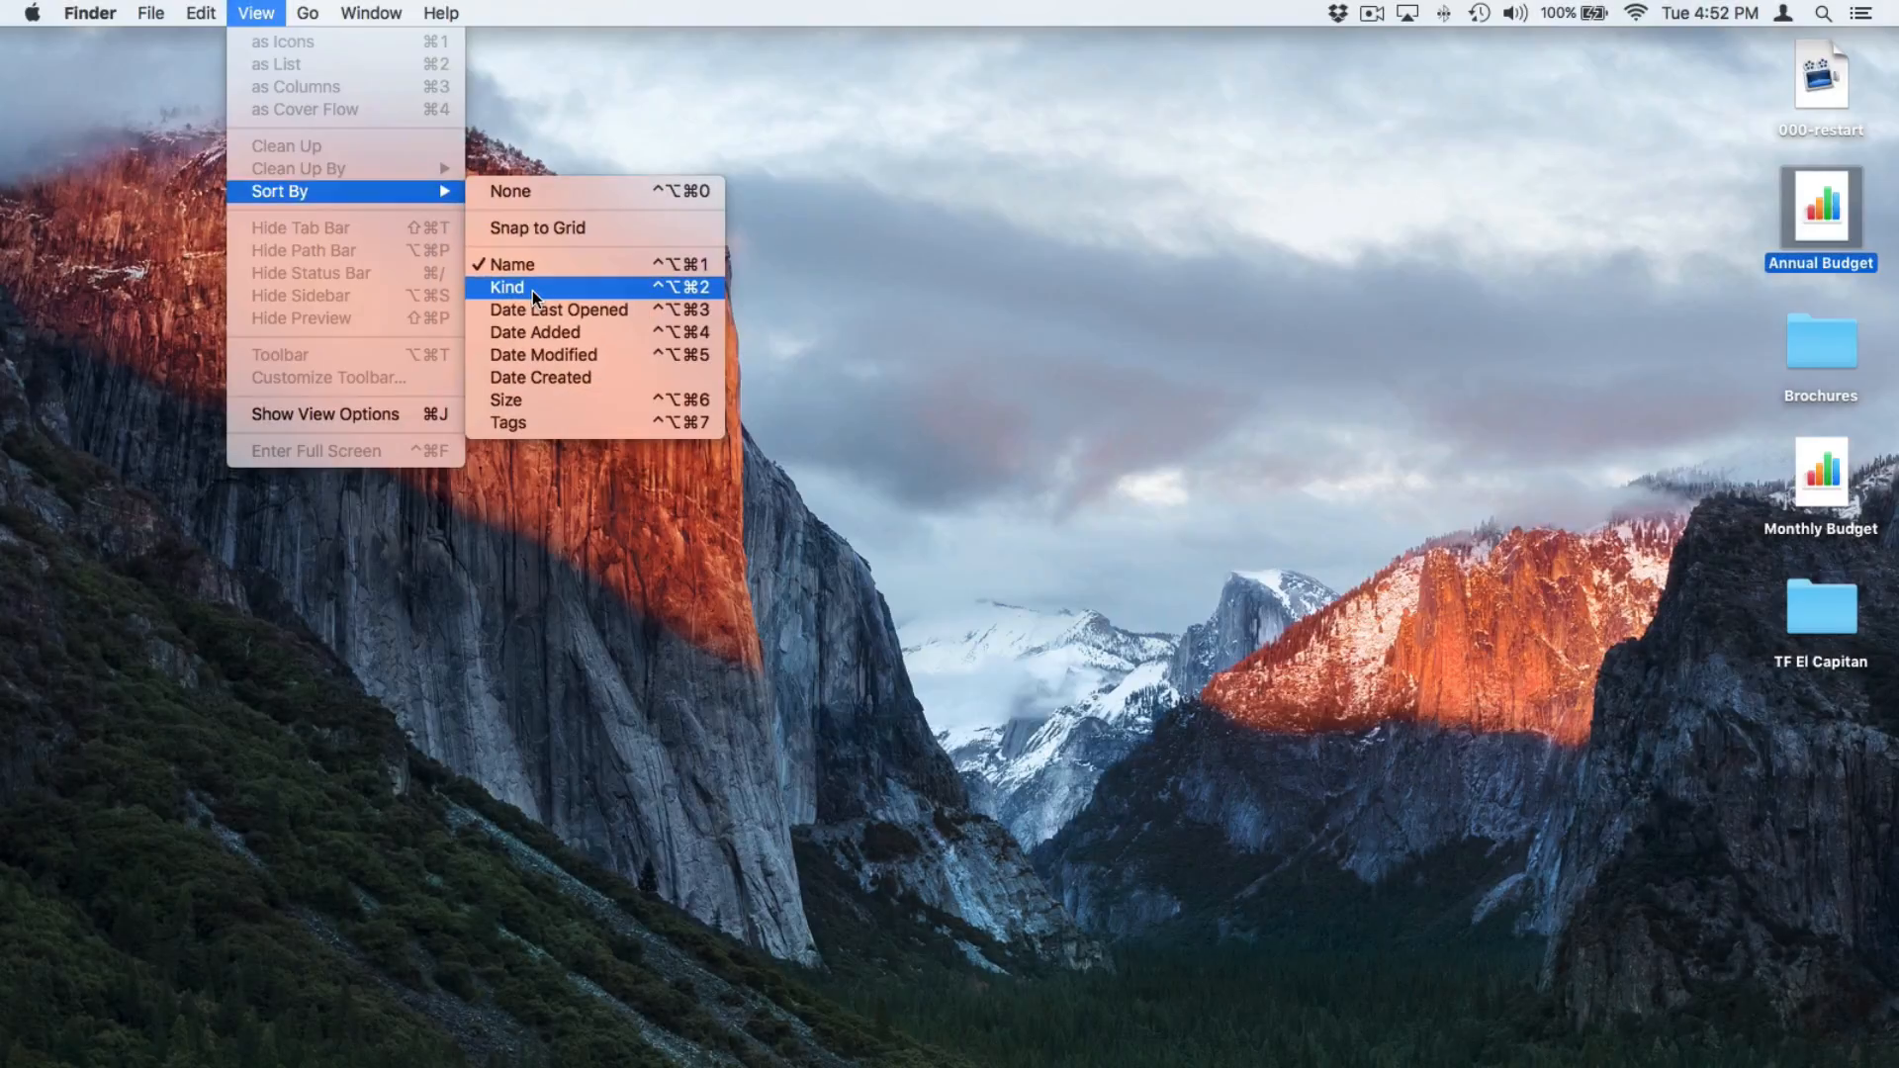
pyautogui.click(507, 286)
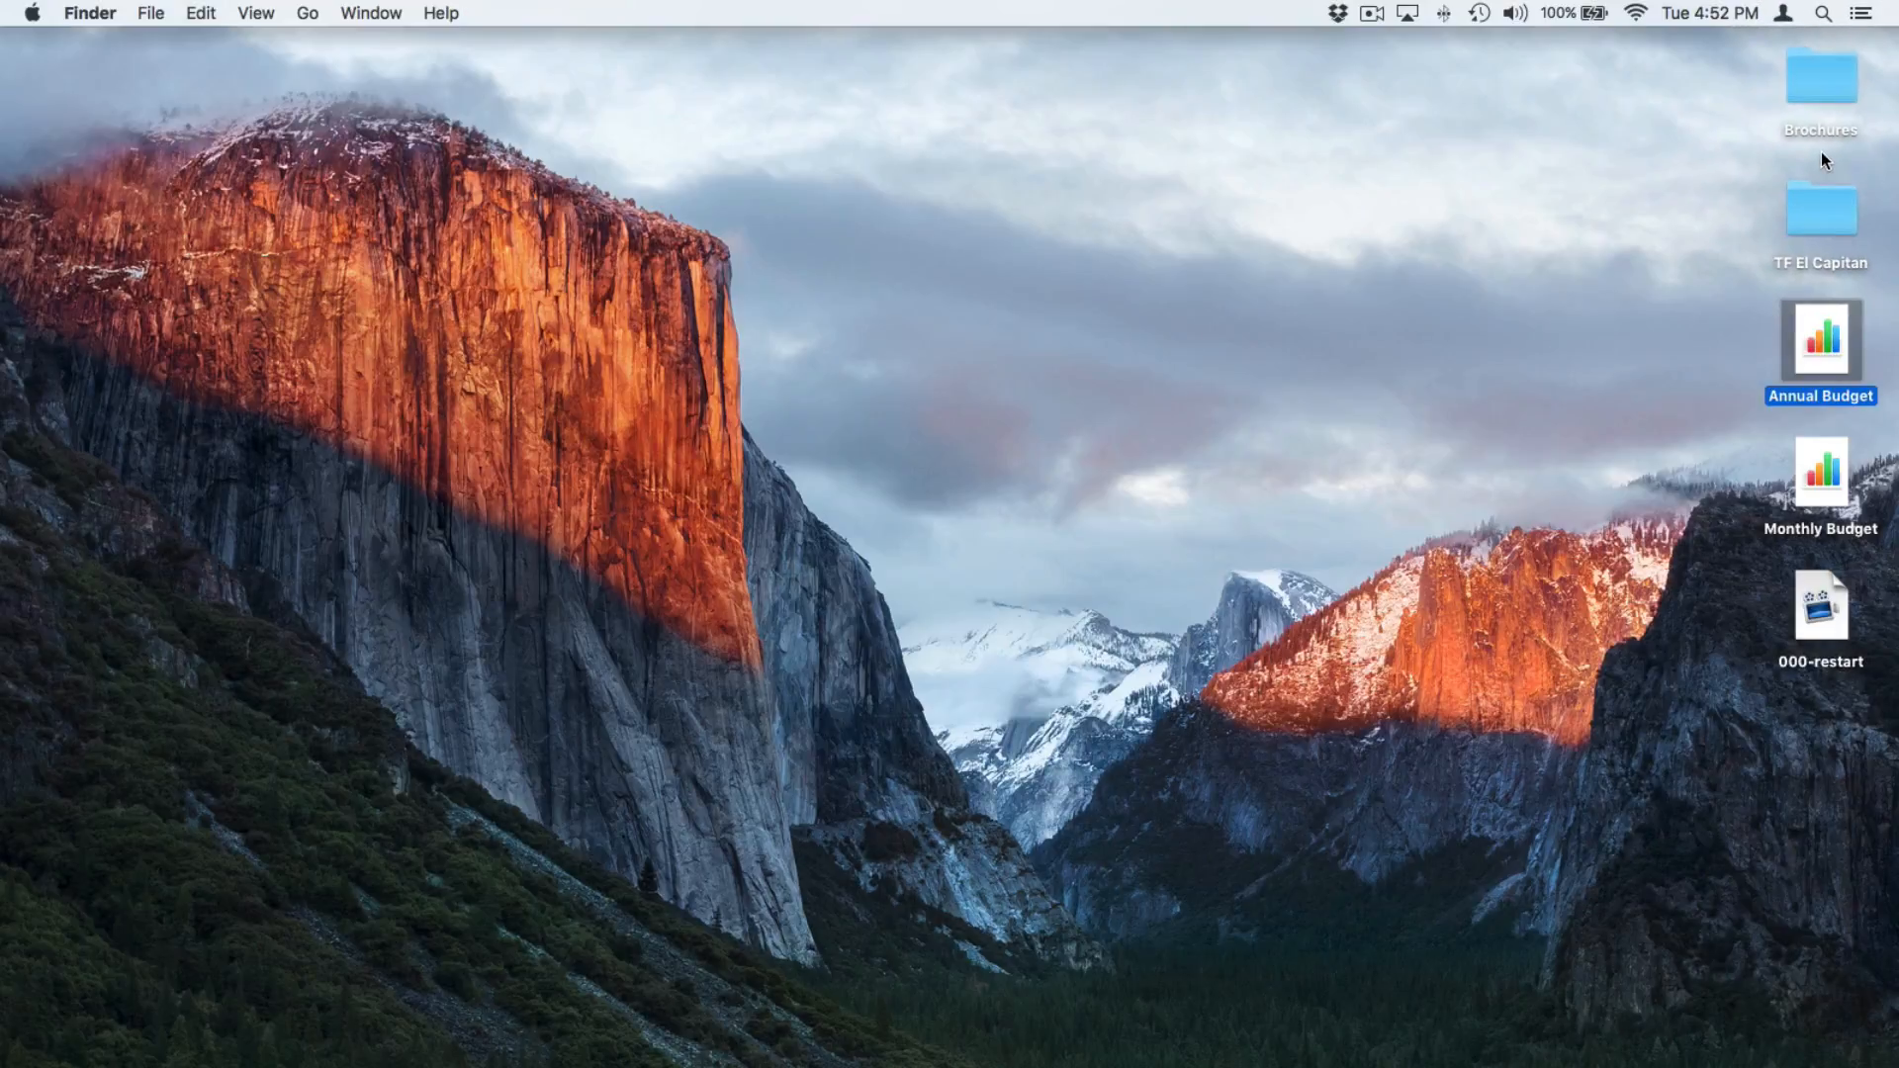
pyautogui.moveTo(403, 166)
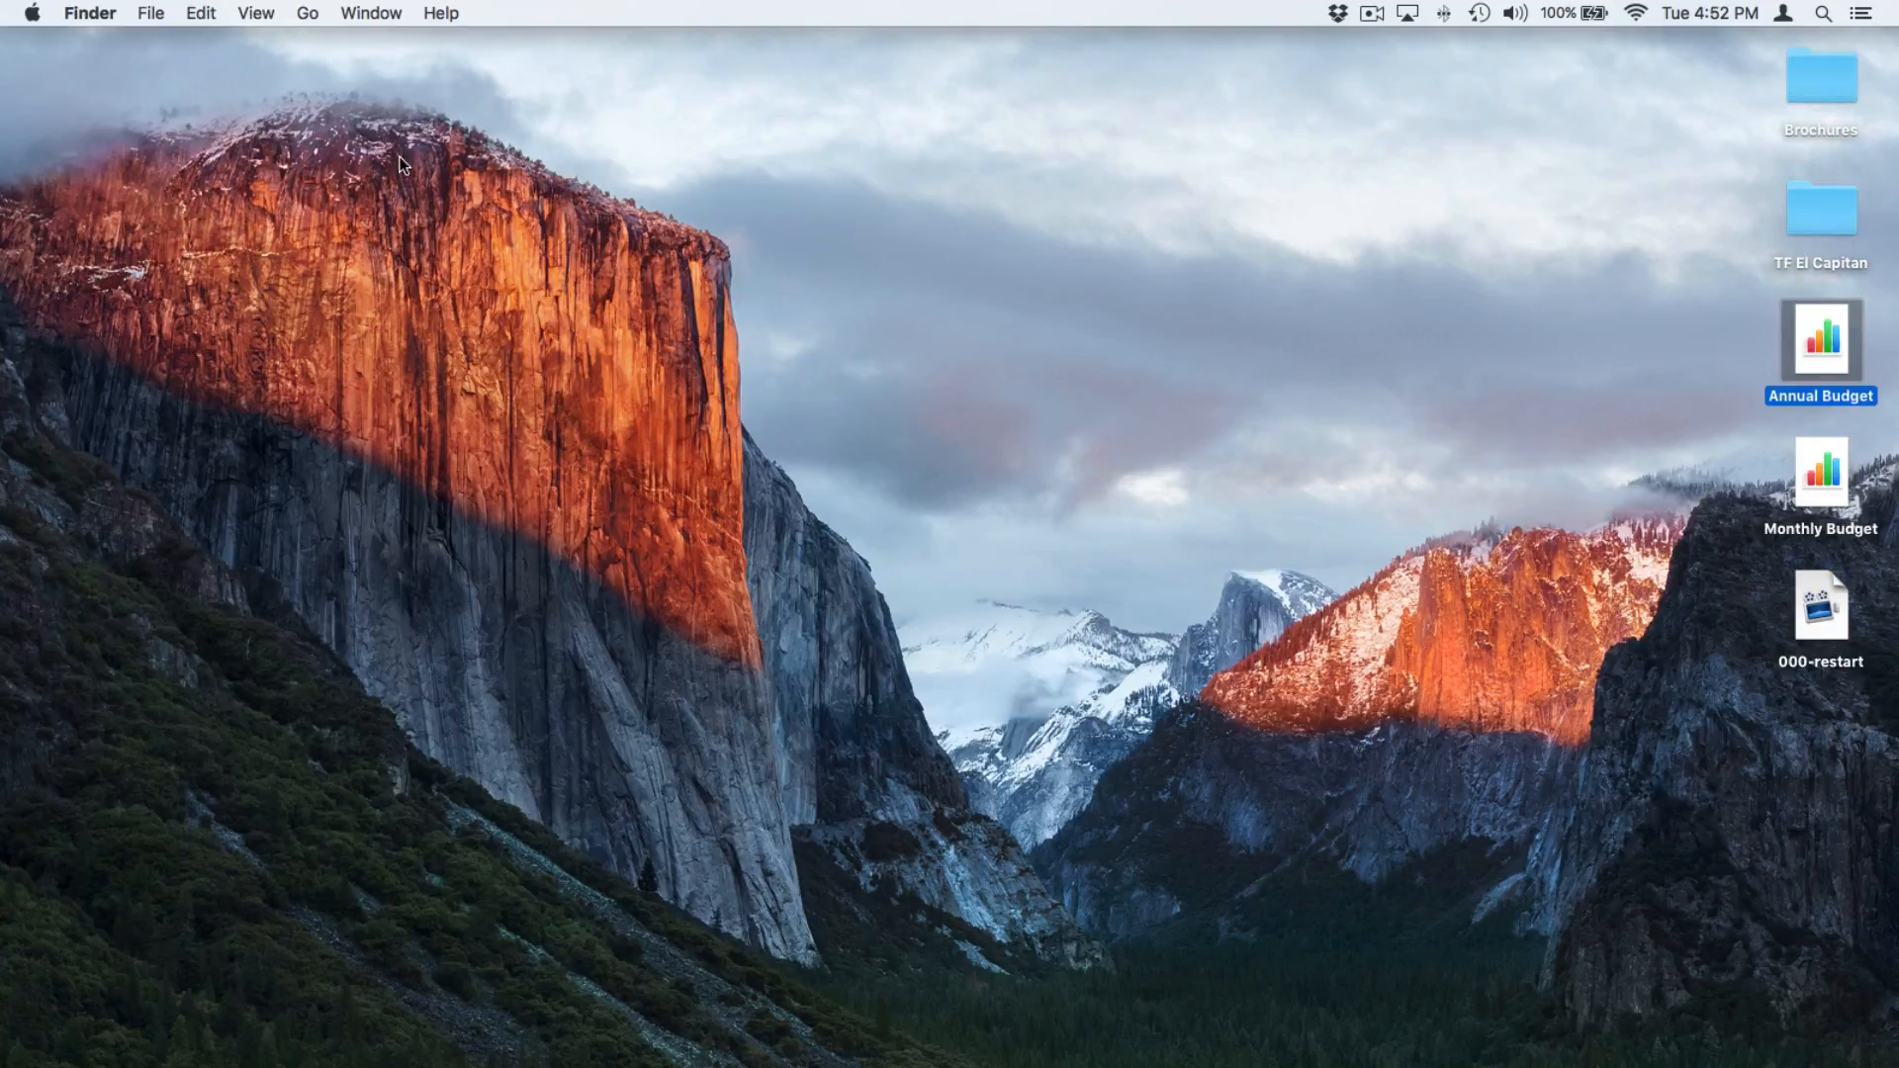
# In View Options, enlarge desktop icons to 84×84 and keep label text size 12.
pyautogui.click(255, 13)
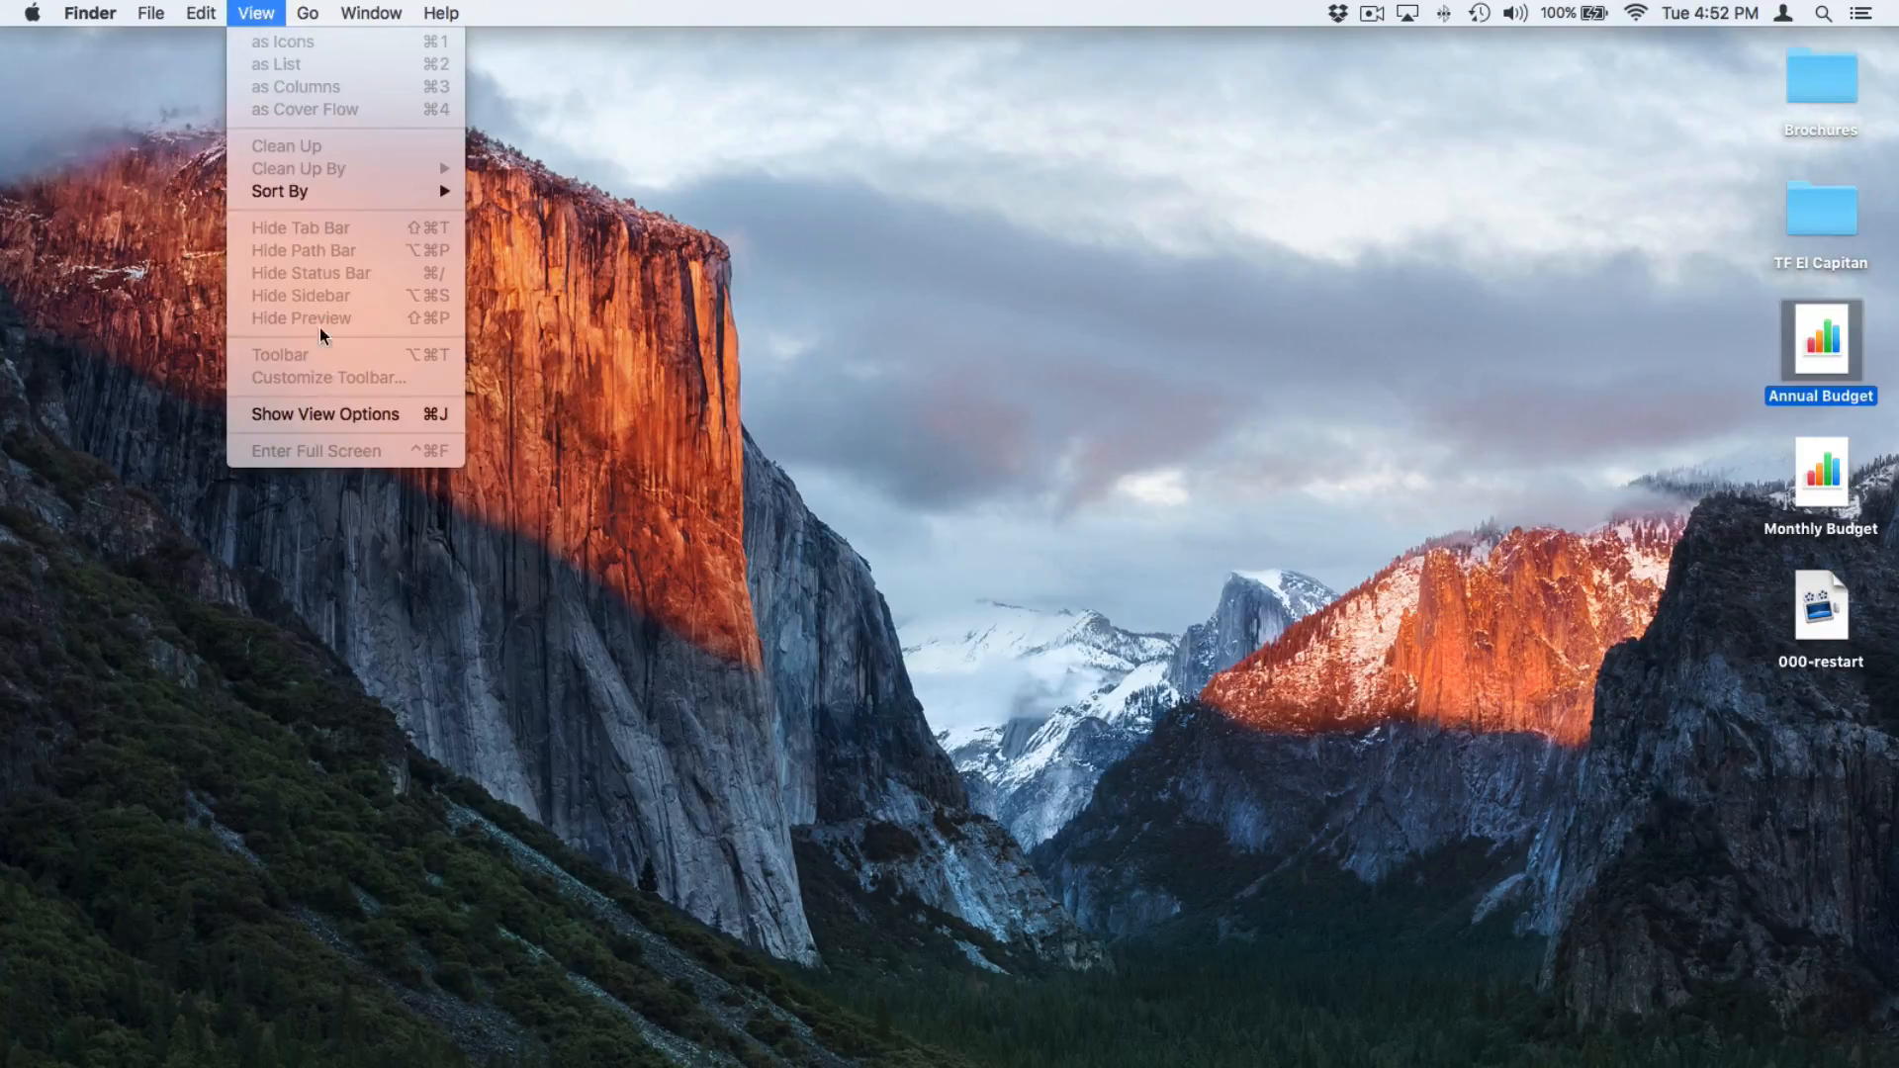
pyautogui.moveTo(324, 414)
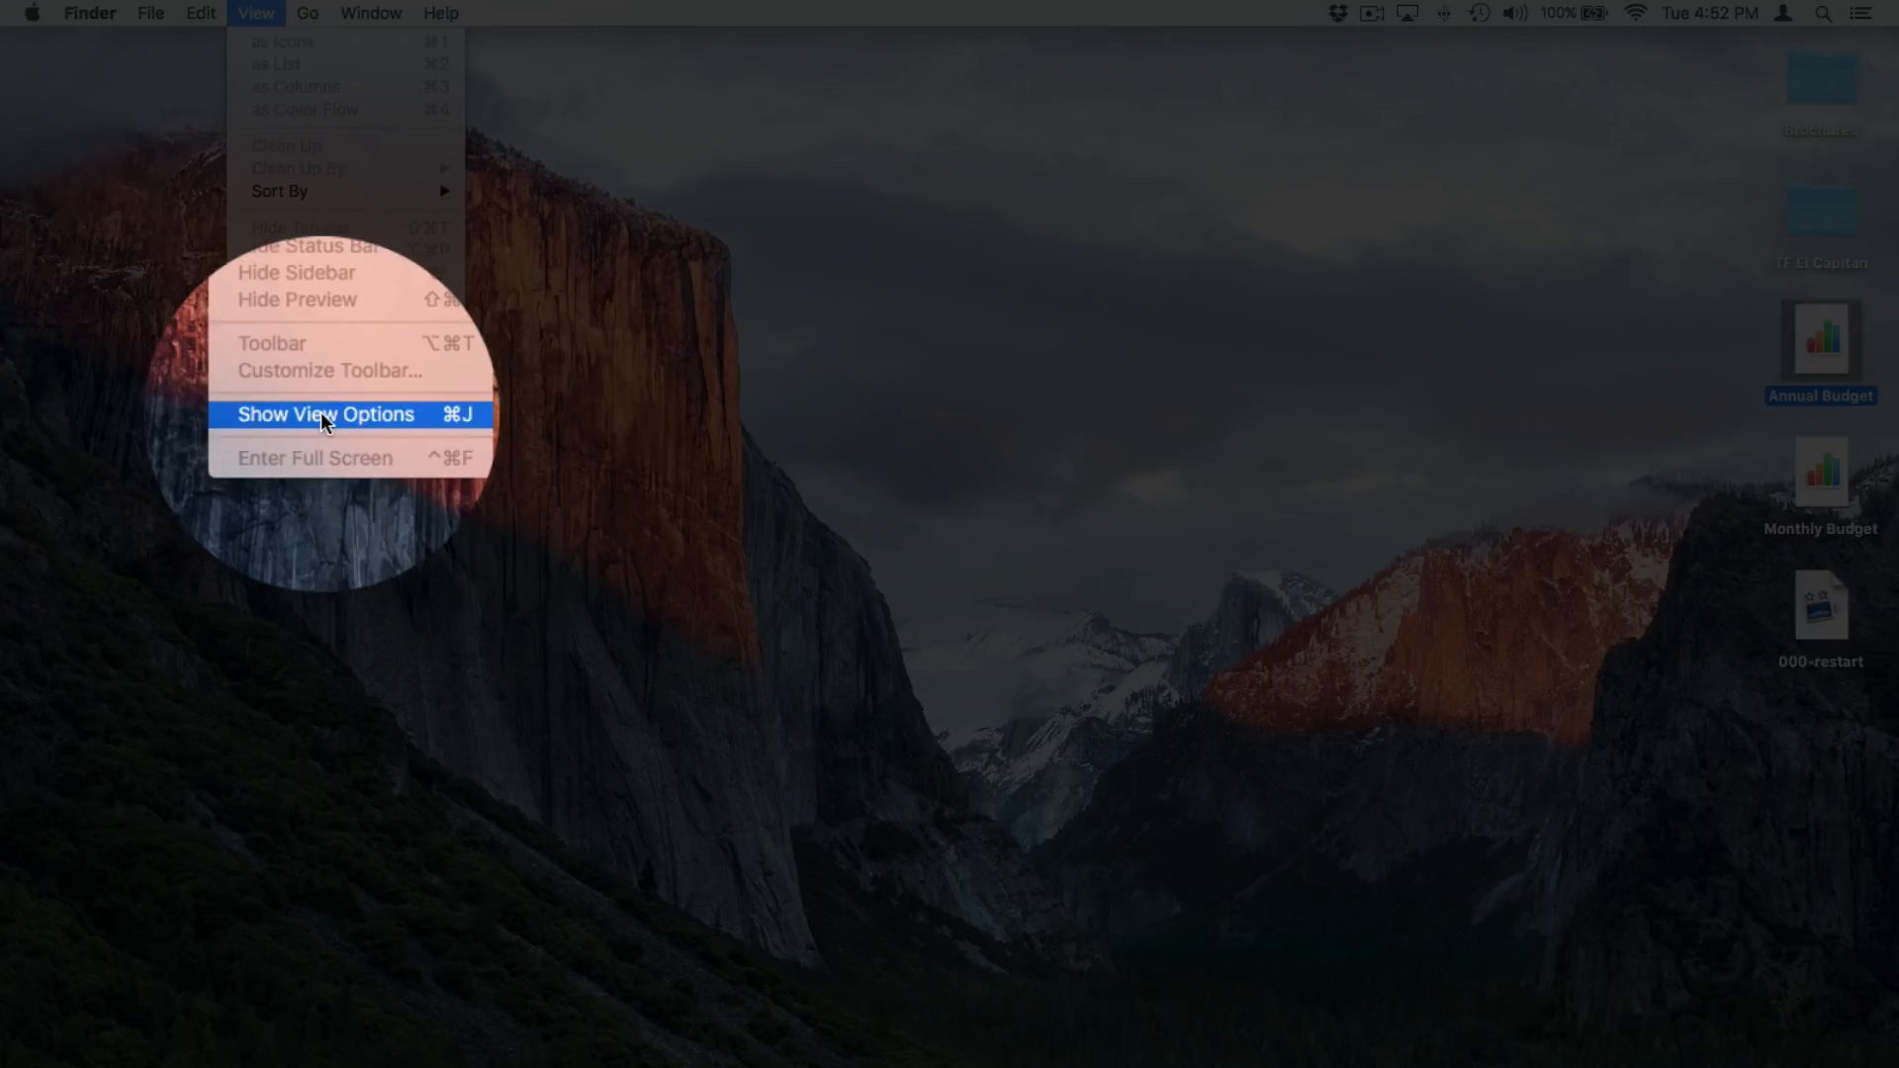
pyautogui.click(324, 414)
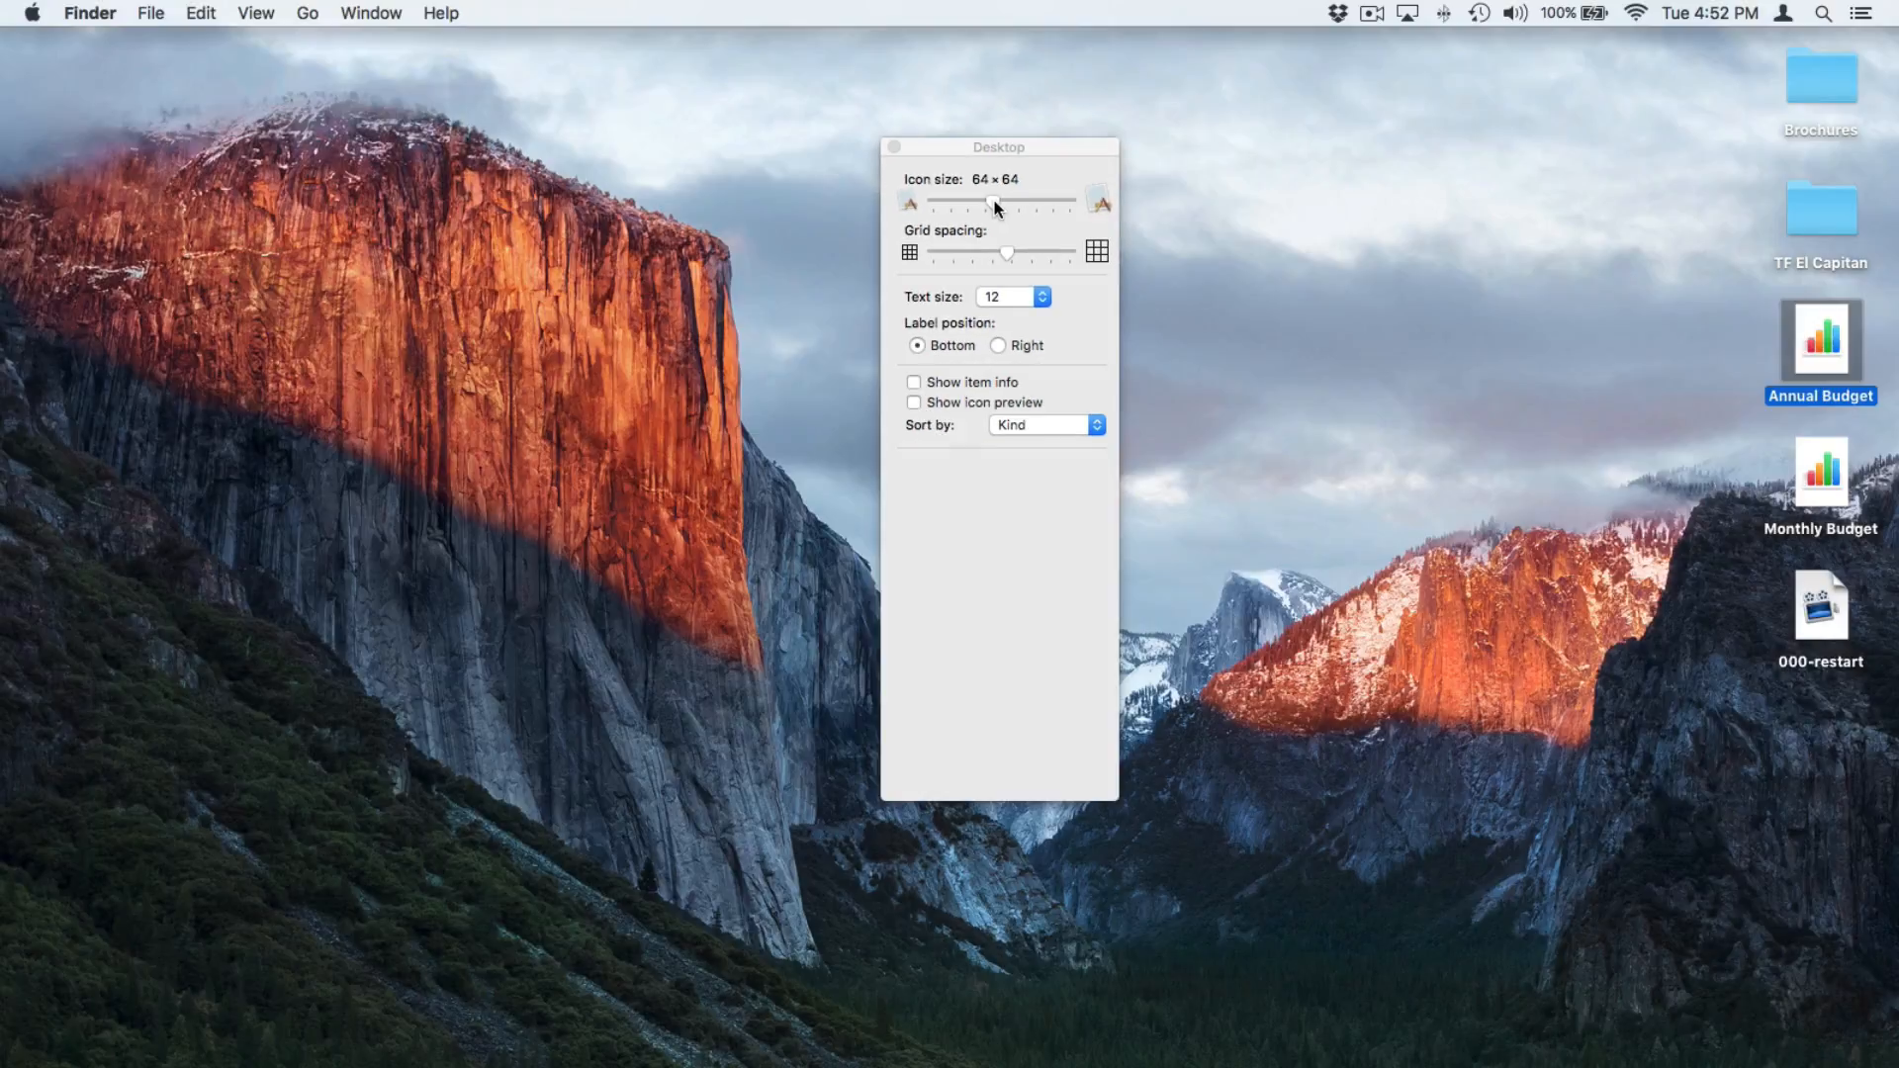
pyautogui.moveTo(992, 201); pyautogui.dragTo(1017, 201)
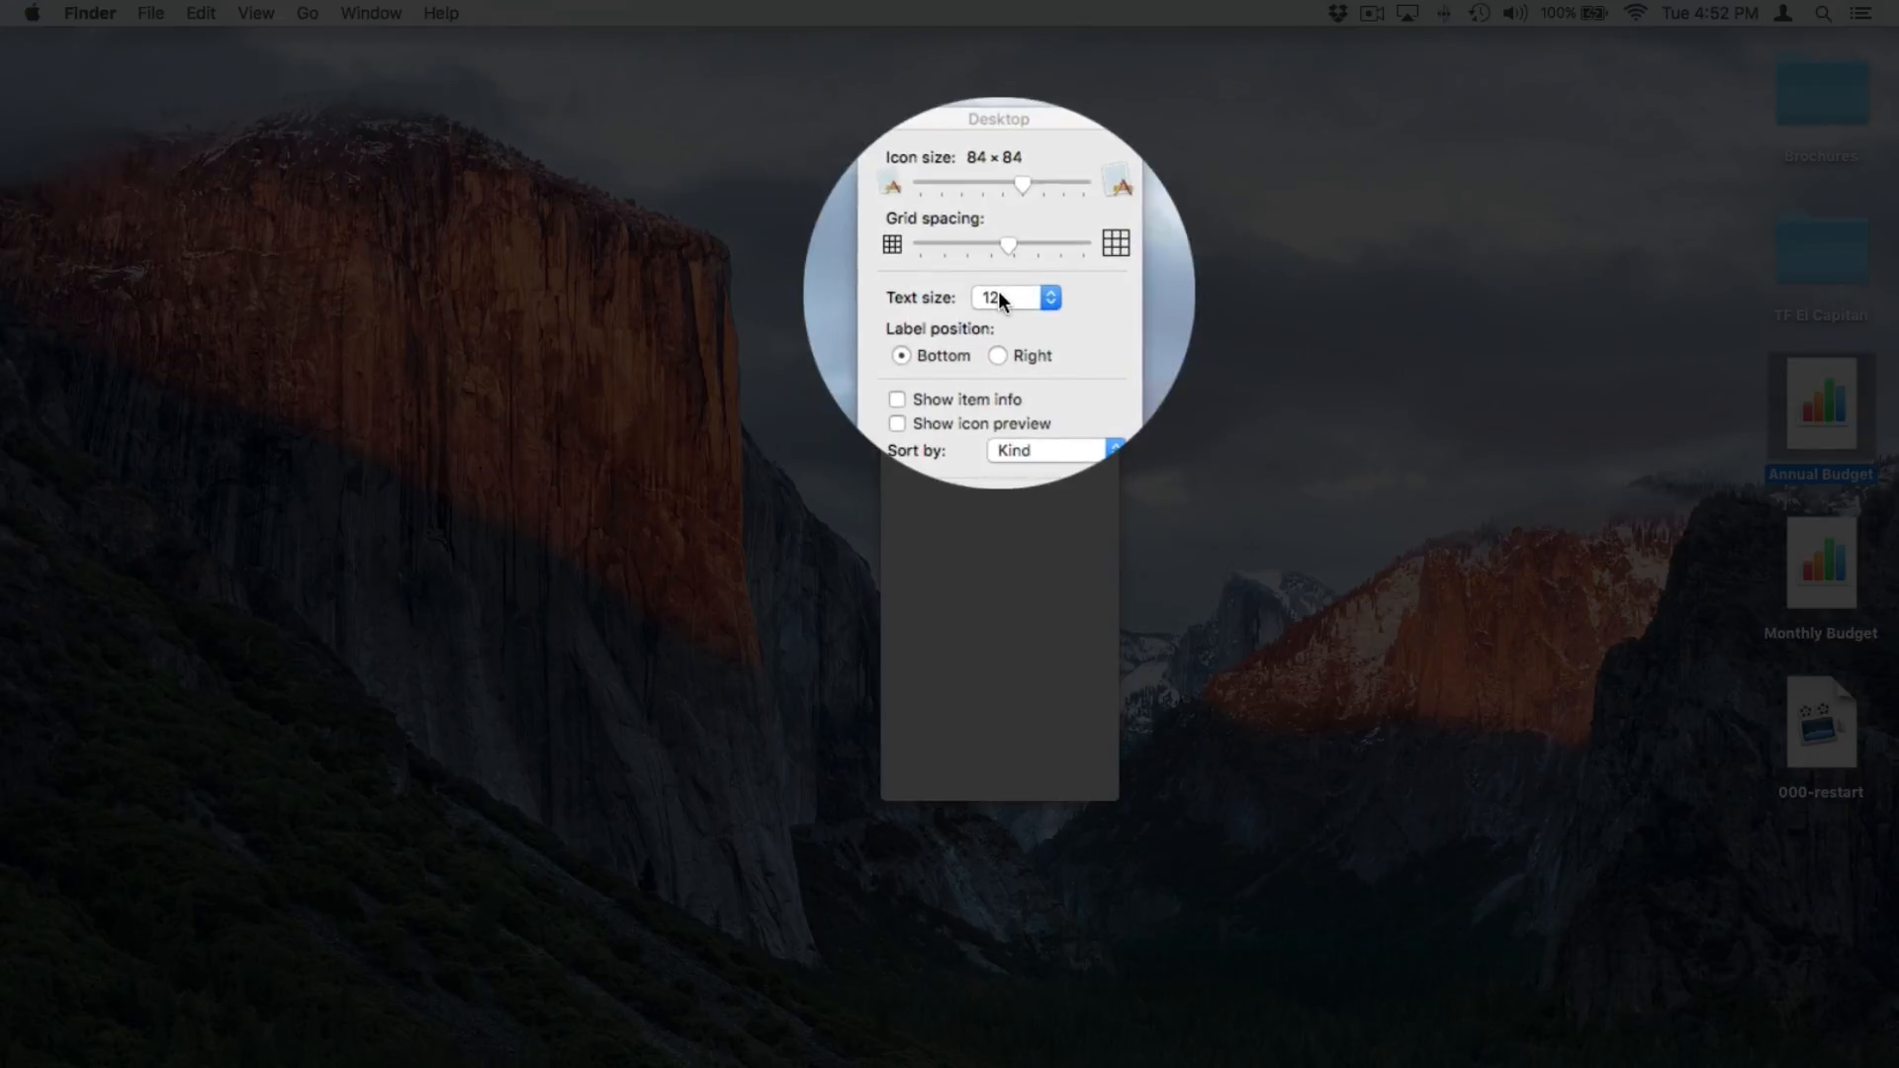
pyautogui.click(1015, 298)
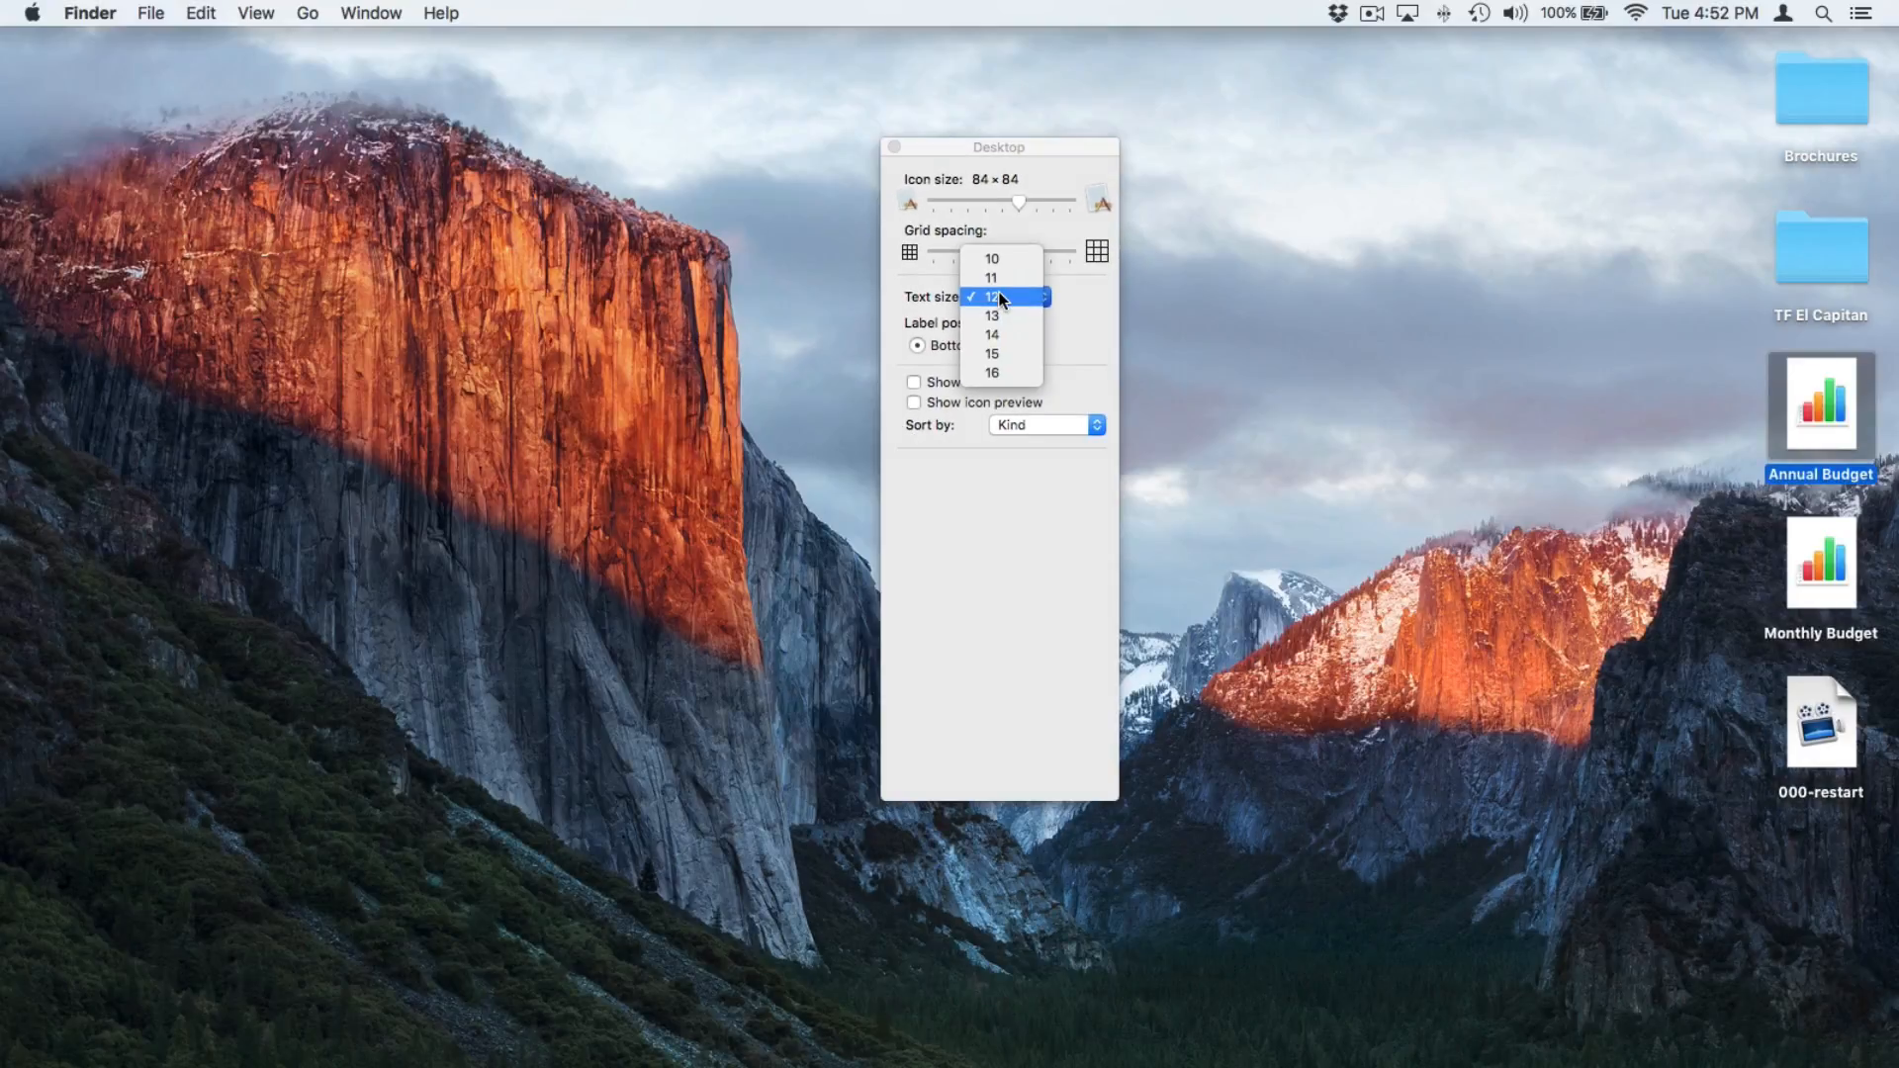
pyautogui.click(991, 296)
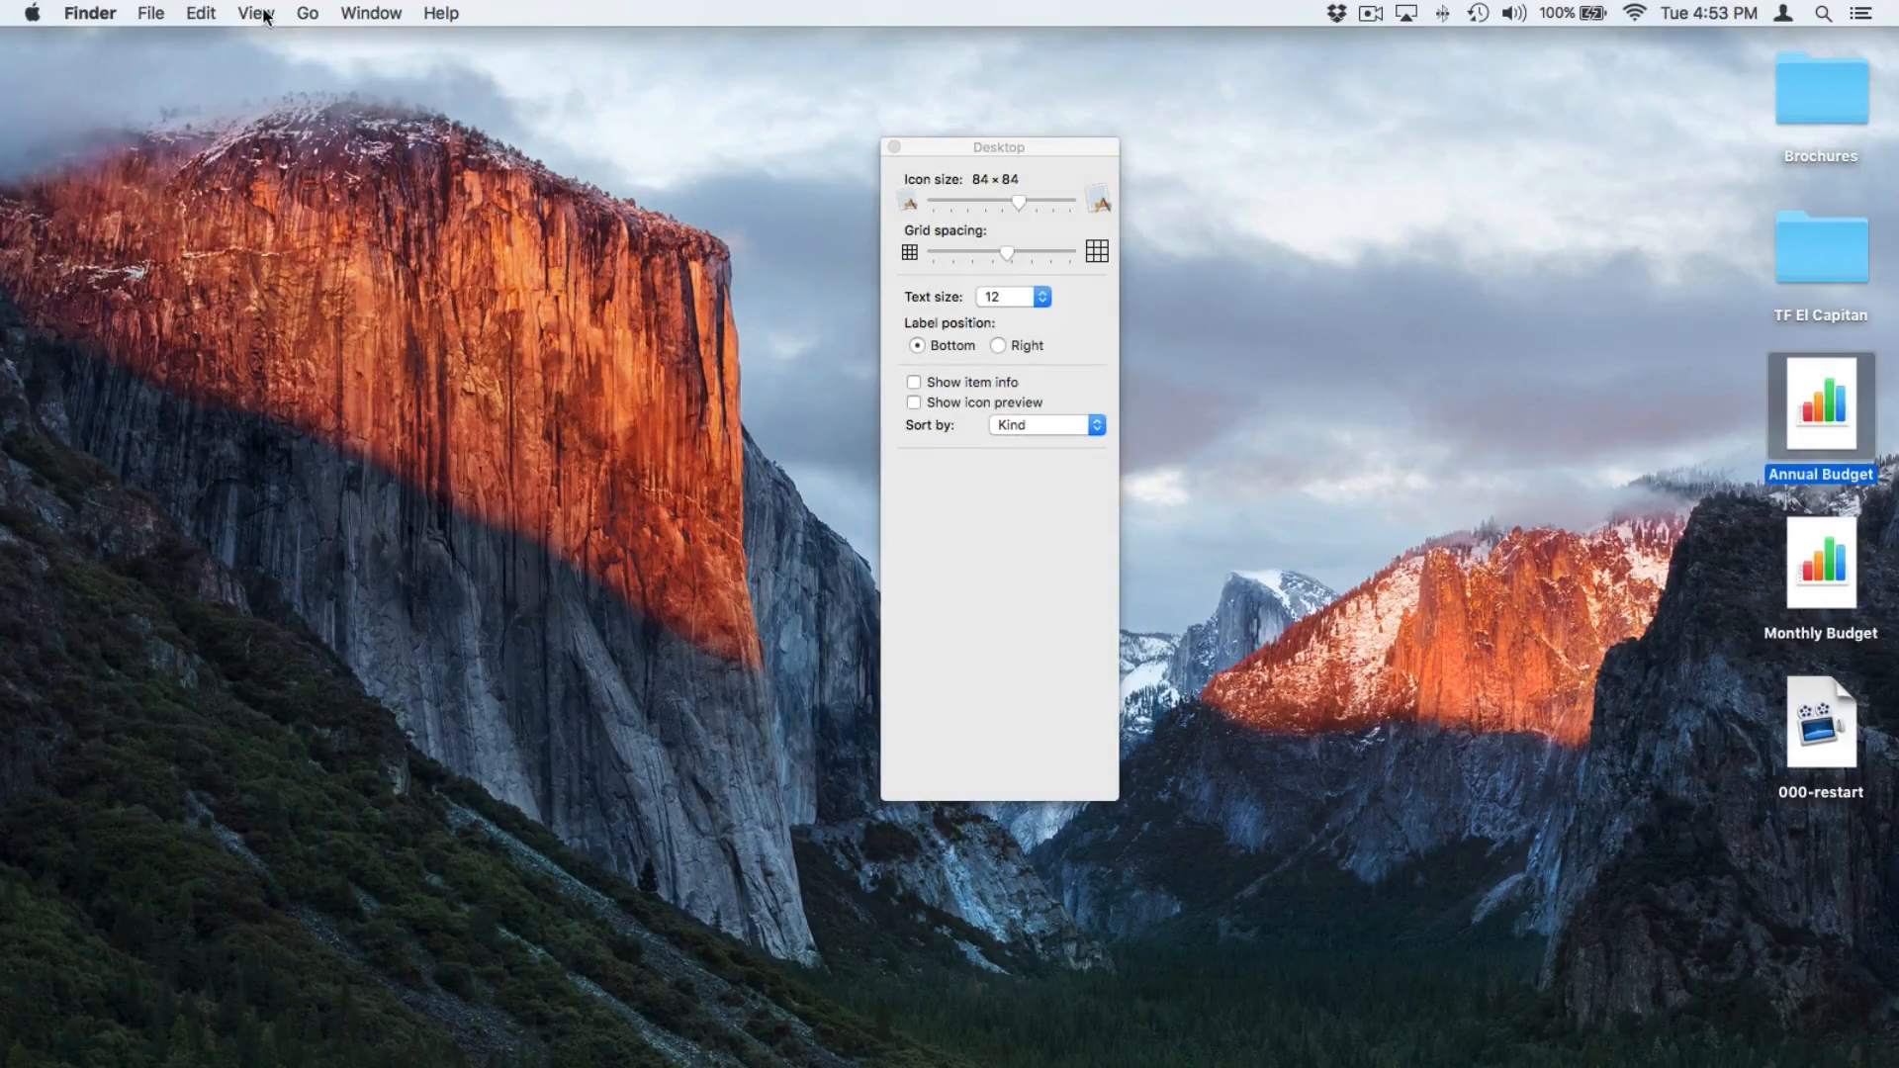
pyautogui.click(254, 12)
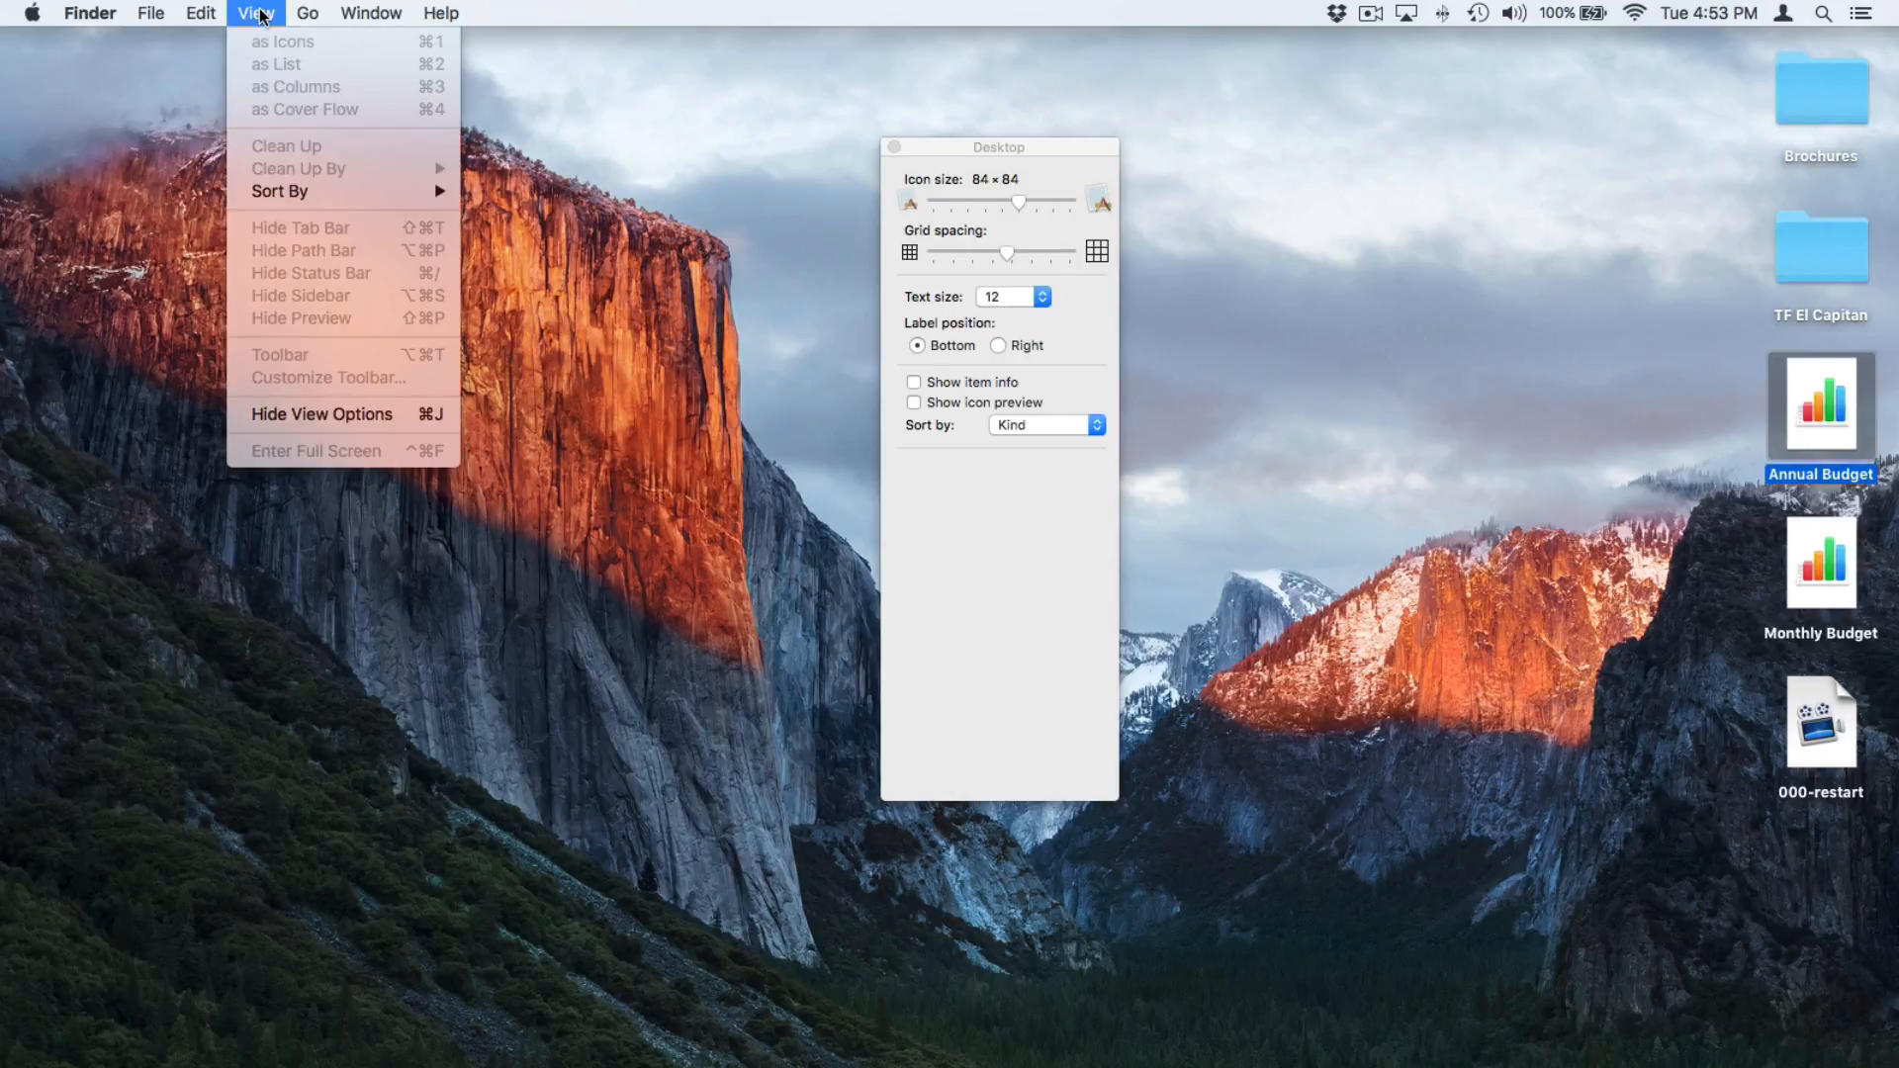